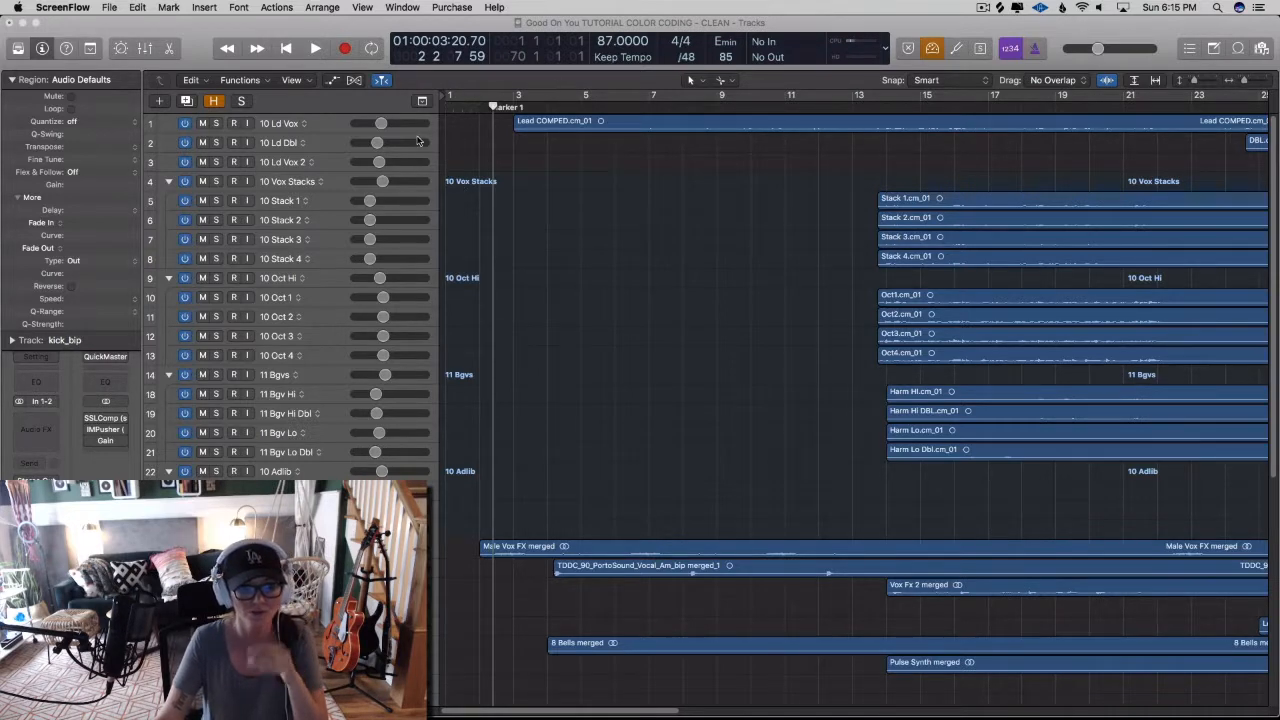
Show Global Tracks and configure them to display only the Marker lane
{"action": "left_click", "coordinate": [420, 100]}
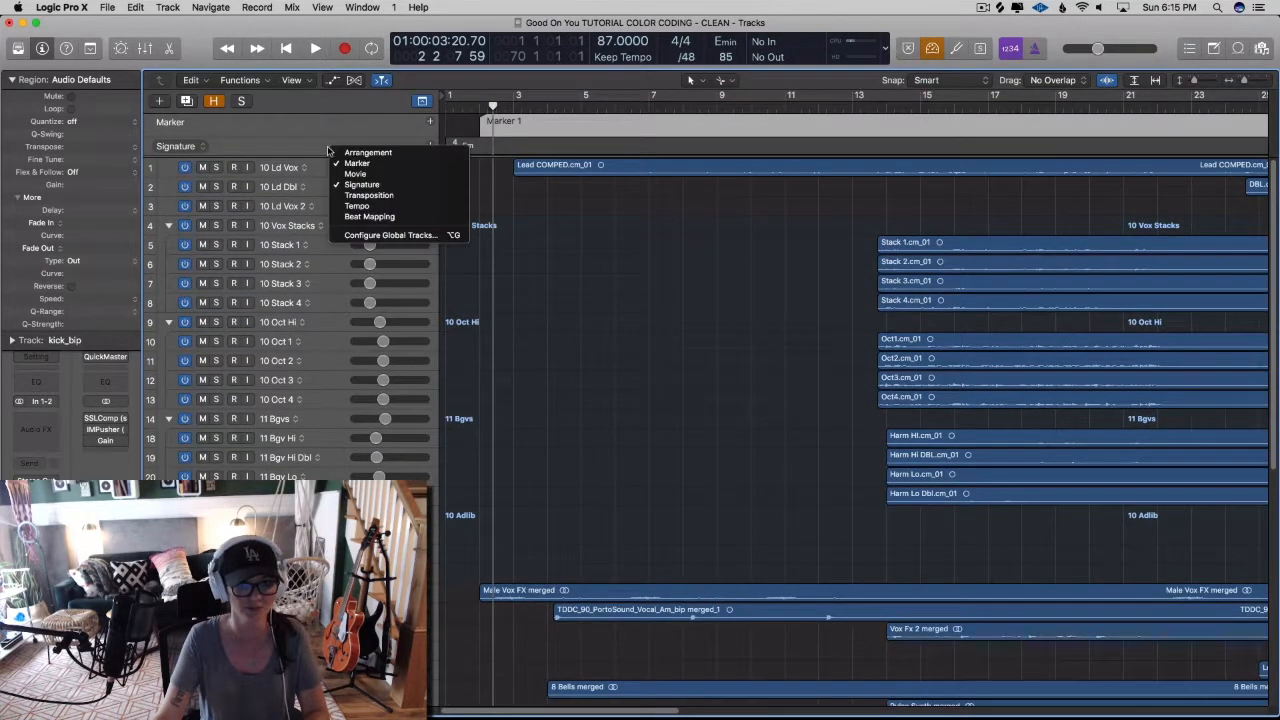
{"action": "left_click", "coordinate": [362, 184]}
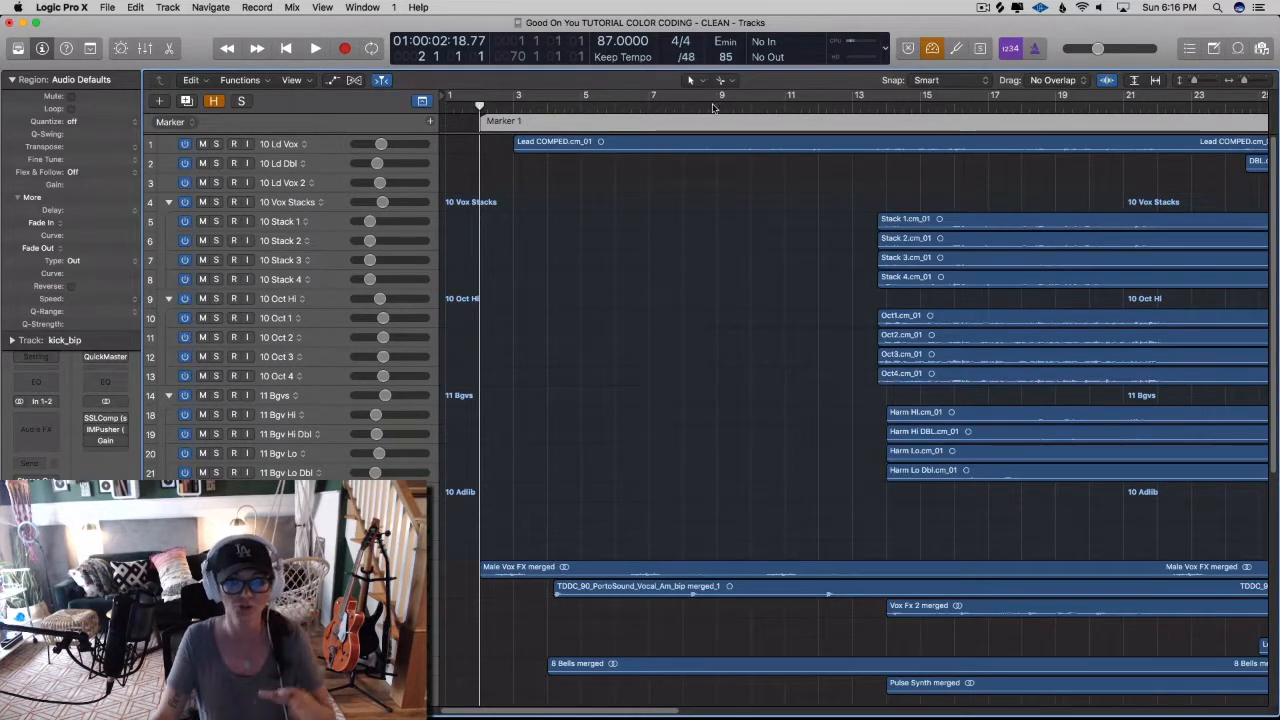
Switch to the Pencil tool and add markers at section changes during playback
{"action": "left_click", "coordinate": [720, 80]}
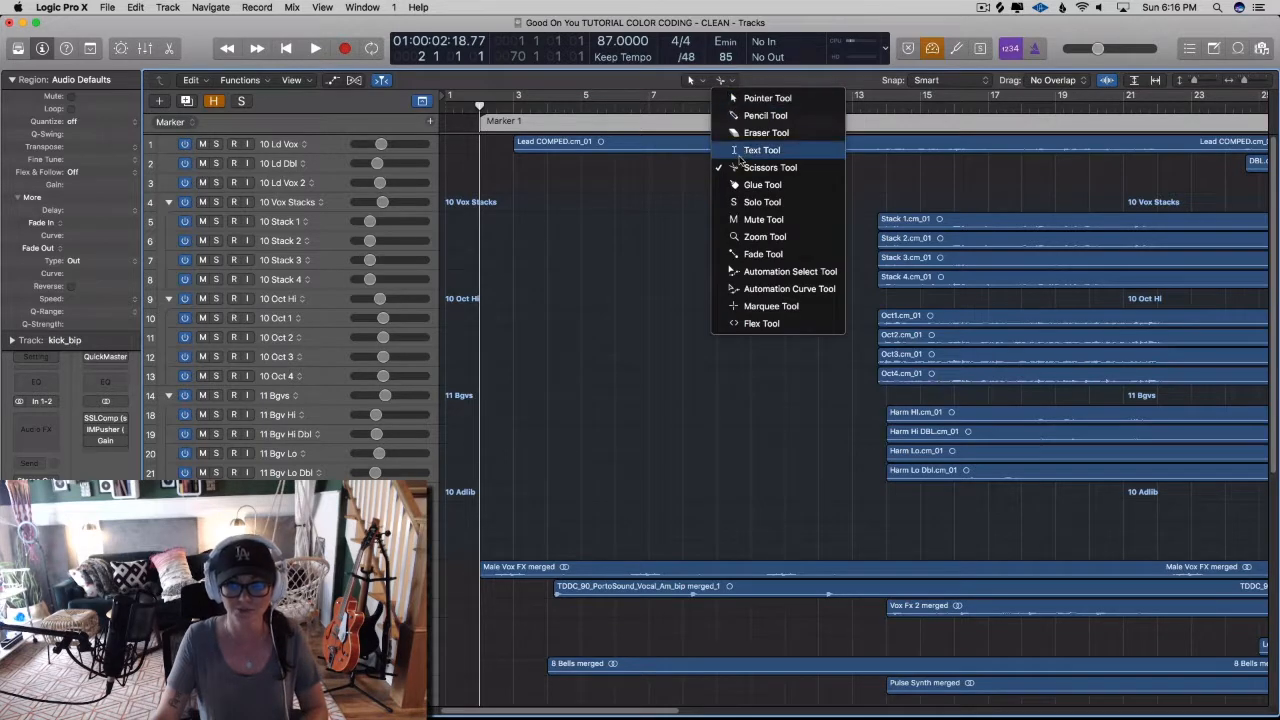
{"action": "left_click", "coordinate": [654, 212]}
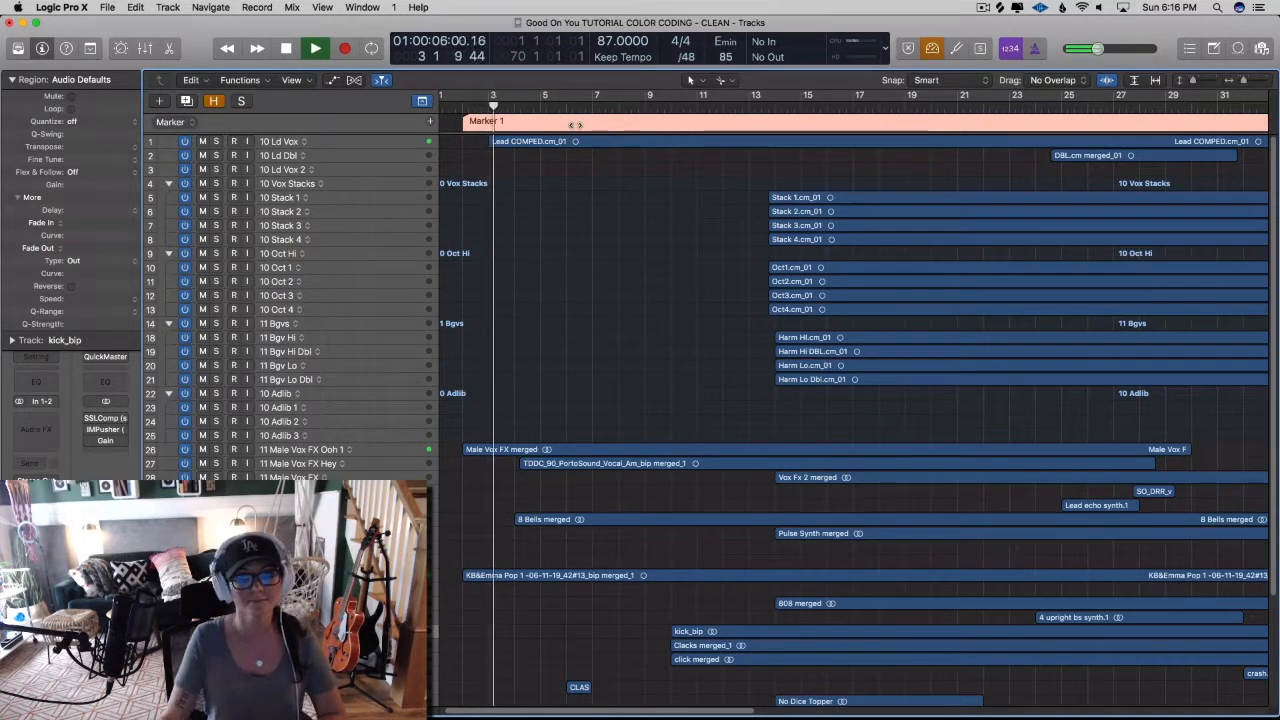
{"action": "key", "text": "opt+c"}
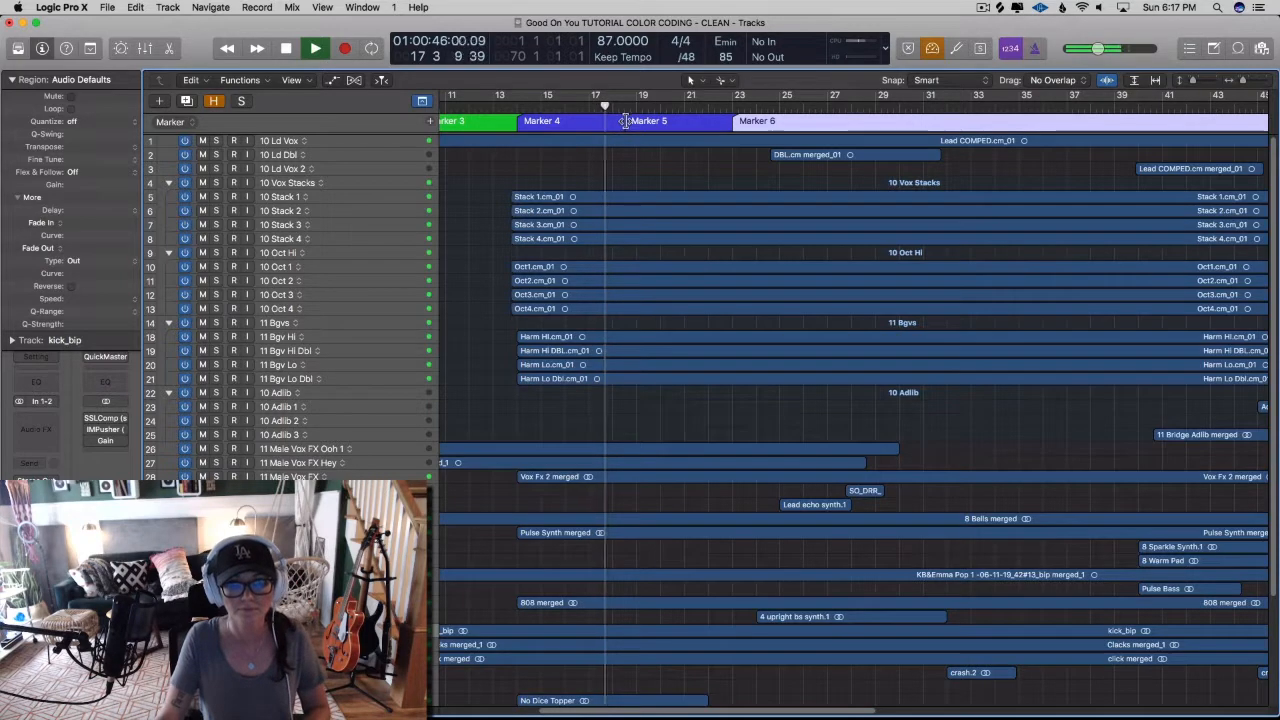
Trim Marker 5 so it starts at the section change and meets the next marker
{"action": "left_click_drag", "start_coordinate": [648, 122], "coordinate": [622, 122]}
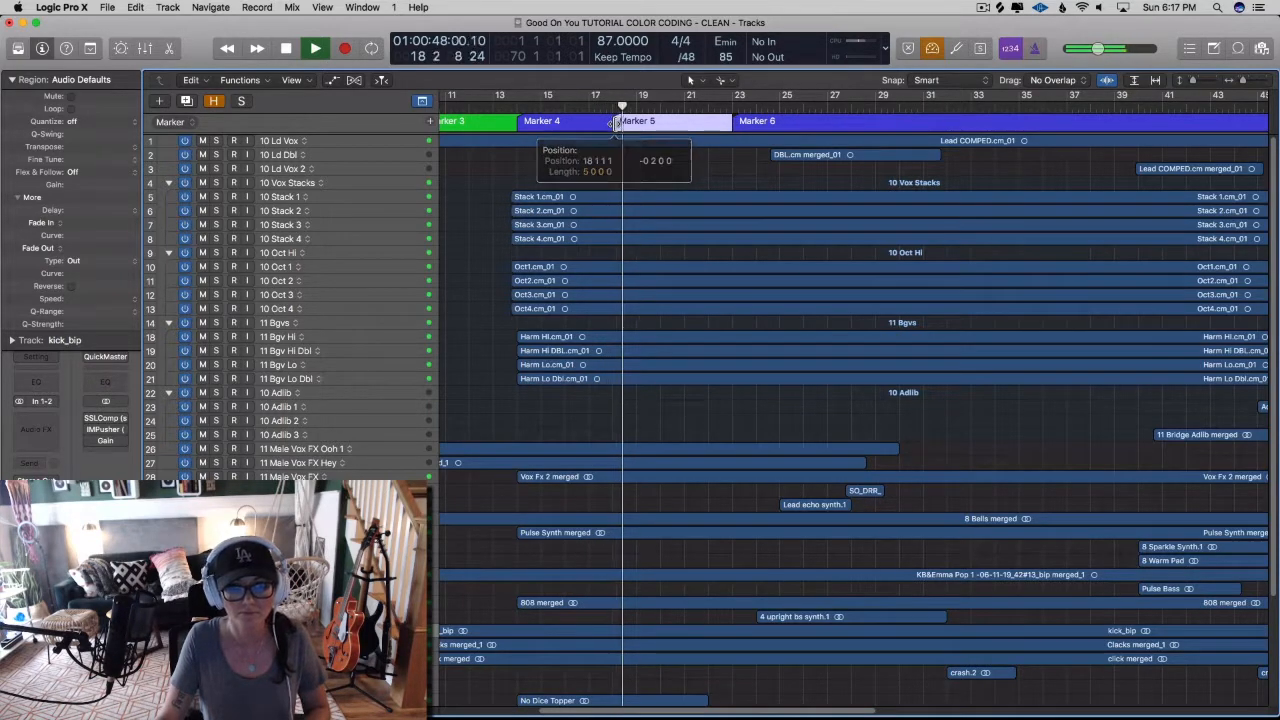
{"action": "left_click_drag", "start_coordinate": [616, 122], "coordinate": [710, 122]}
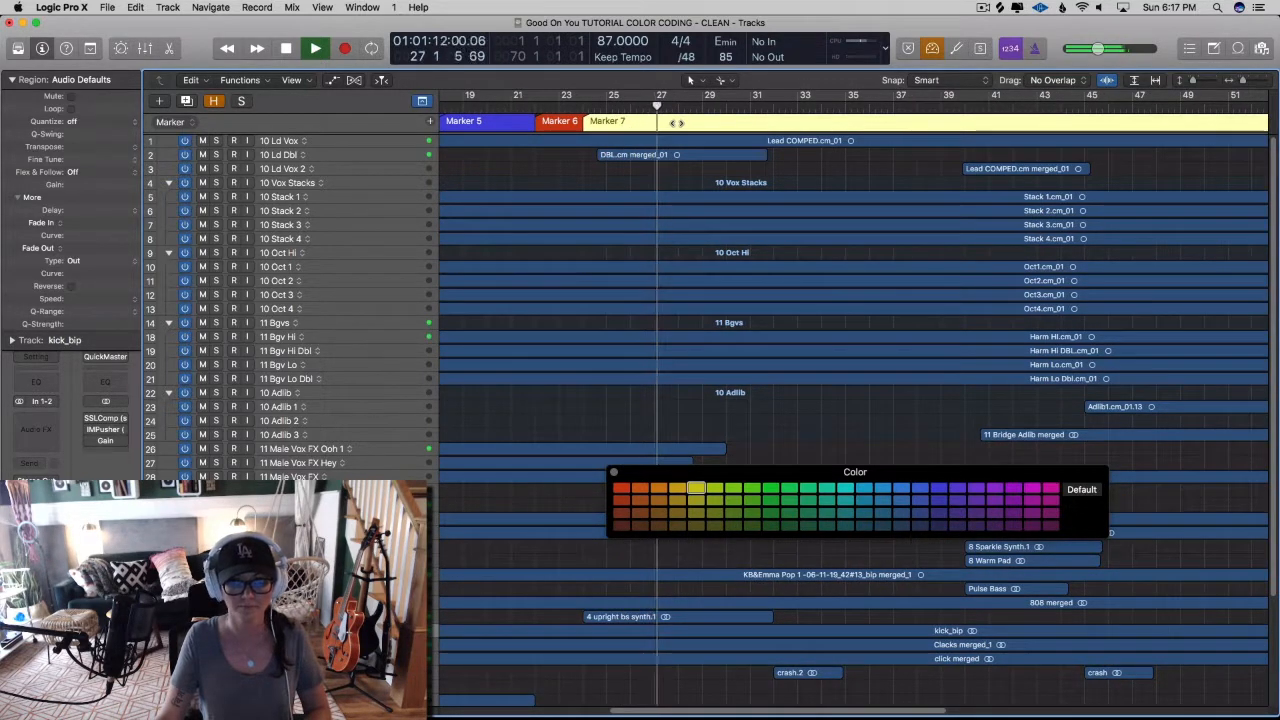
Colour the selected marker, then colour Marker 8 green from the palette
{"action": "left_click", "coordinate": [676, 108]}
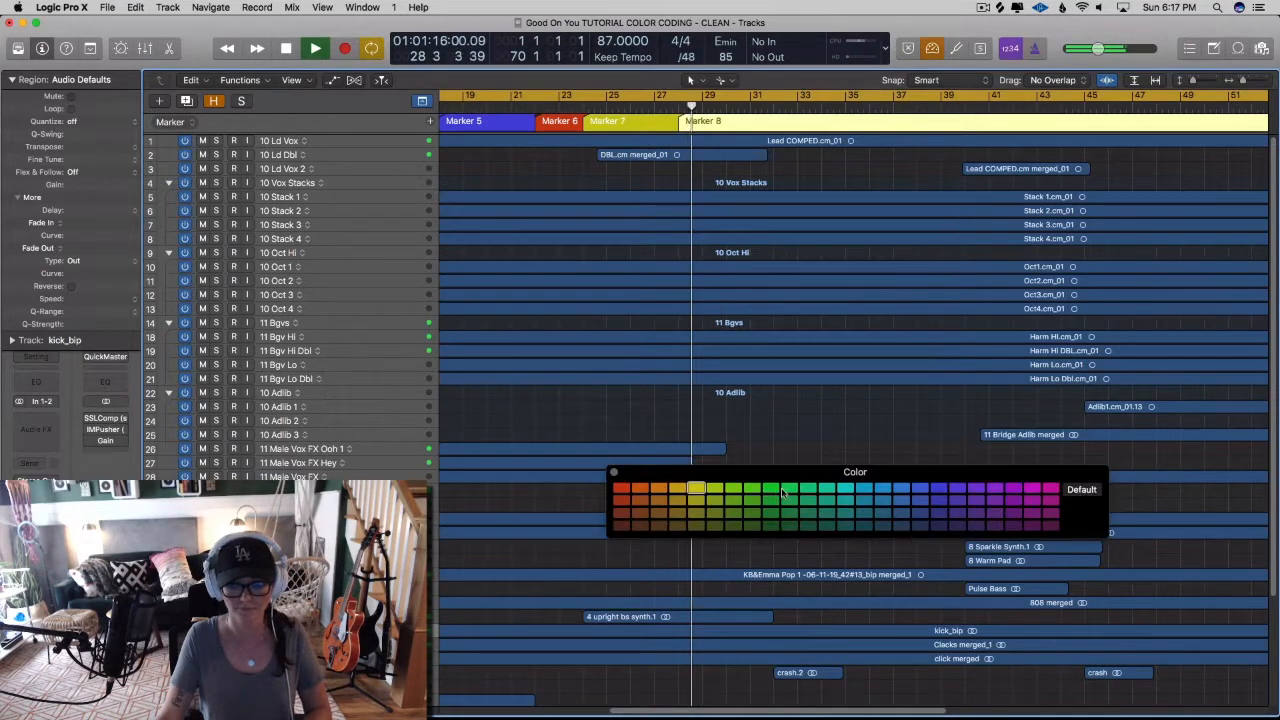
{"action": "left_click", "coordinate": [772, 488]}
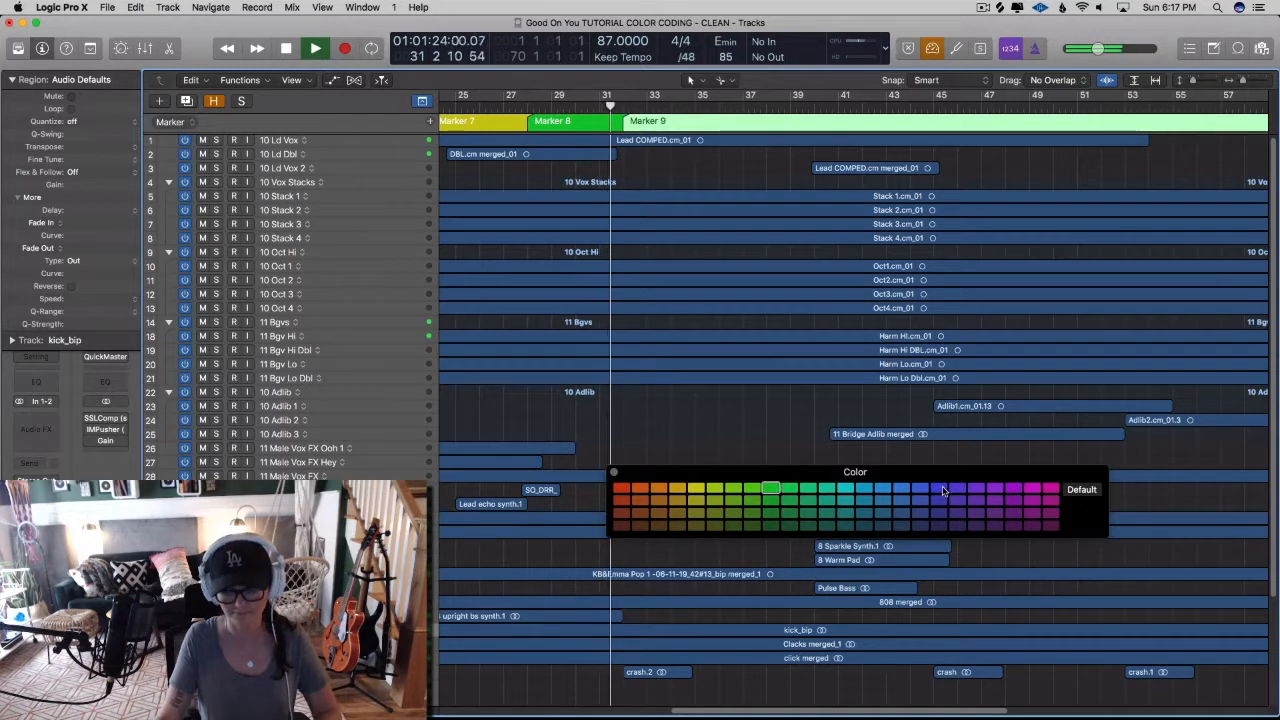
{"action": "left_click", "coordinate": [938, 488]}
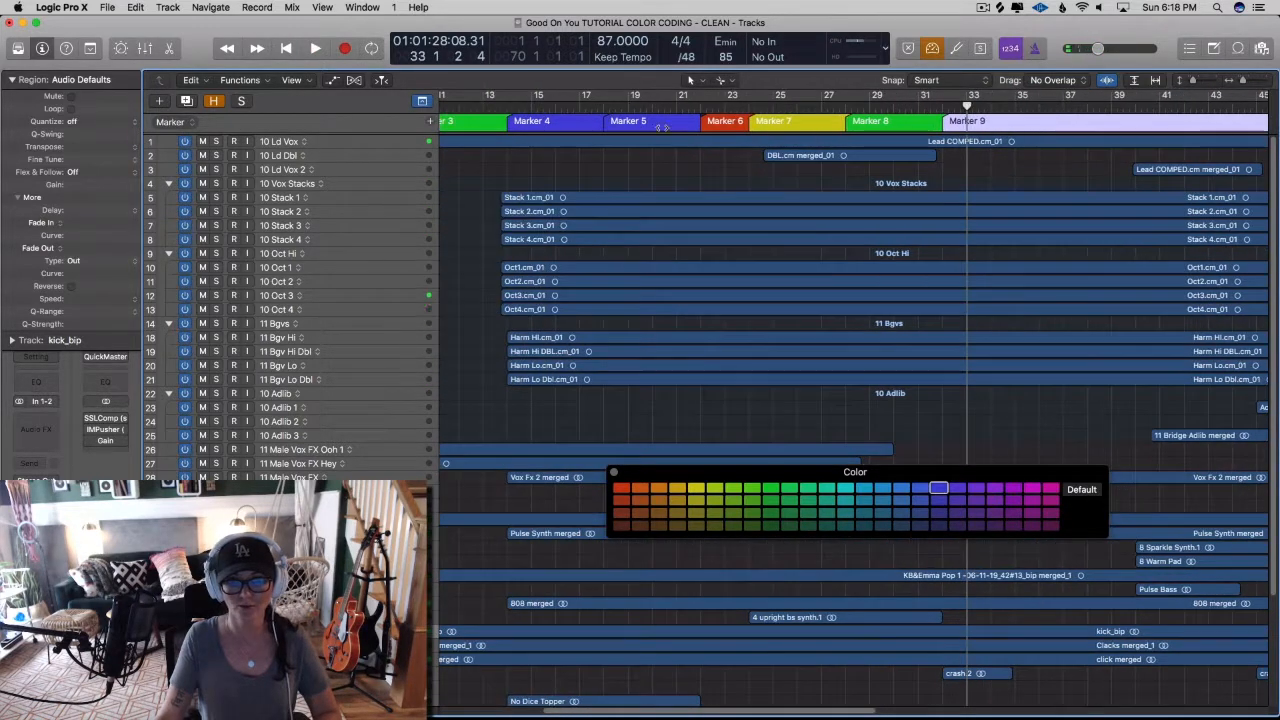
Scroll right to the later song sections for the remaining markers
{"action": "scroll", "scroll_direction": "right", "scroll_amount": 3}
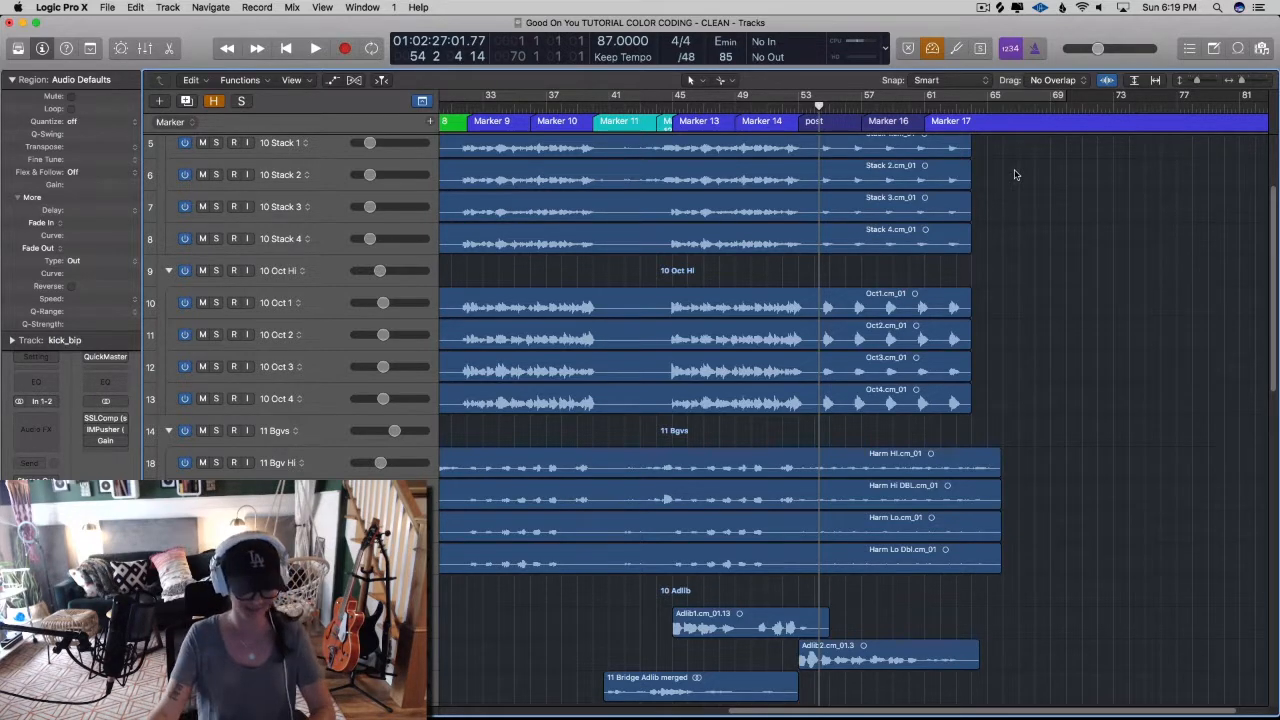
{"action": "scroll", "scroll_direction": "left", "scroll_amount": 3}
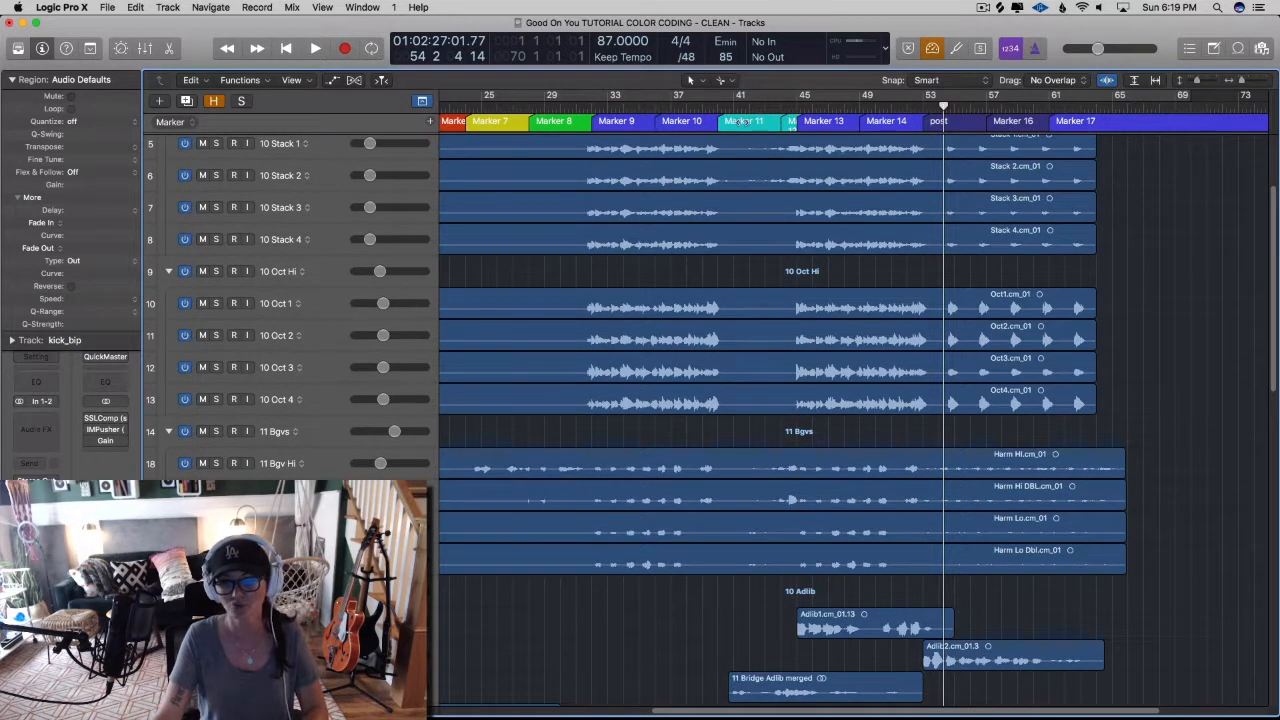
{"action": "scroll", "scroll_direction": "left", "scroll_amount": 3}
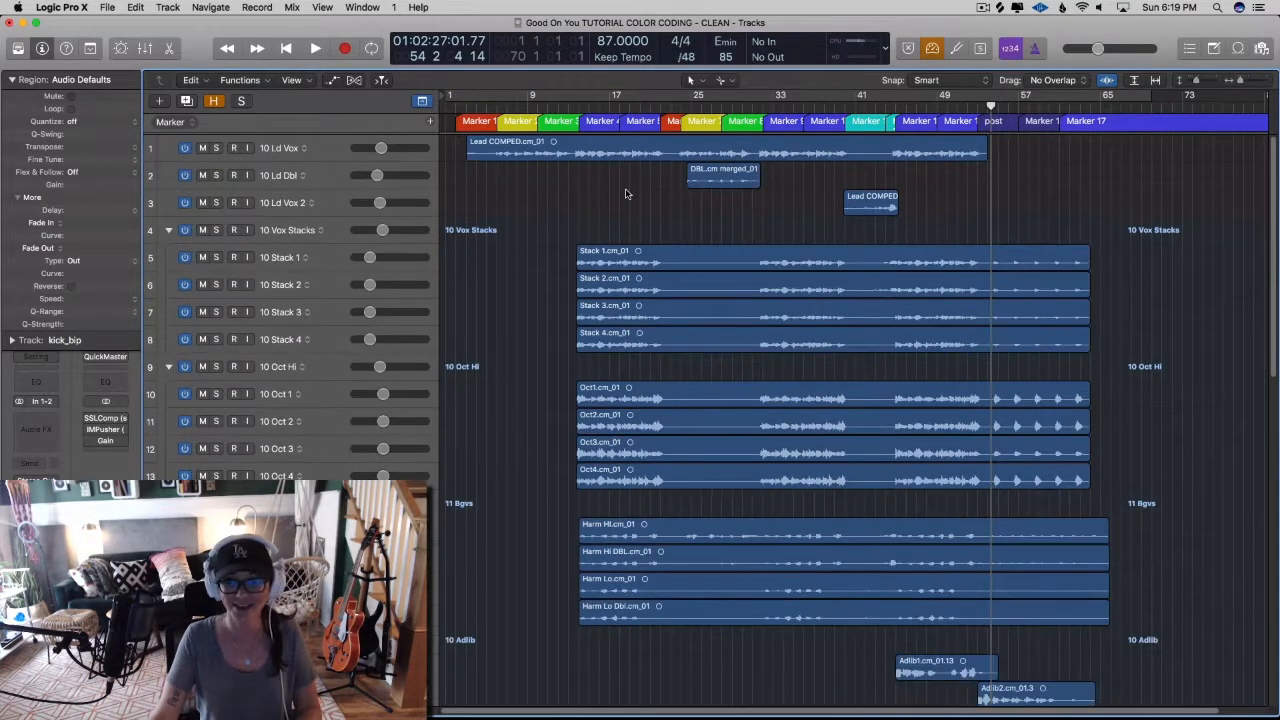
{"action": "scroll", "scroll_direction": "down", "scroll_amount": 3}
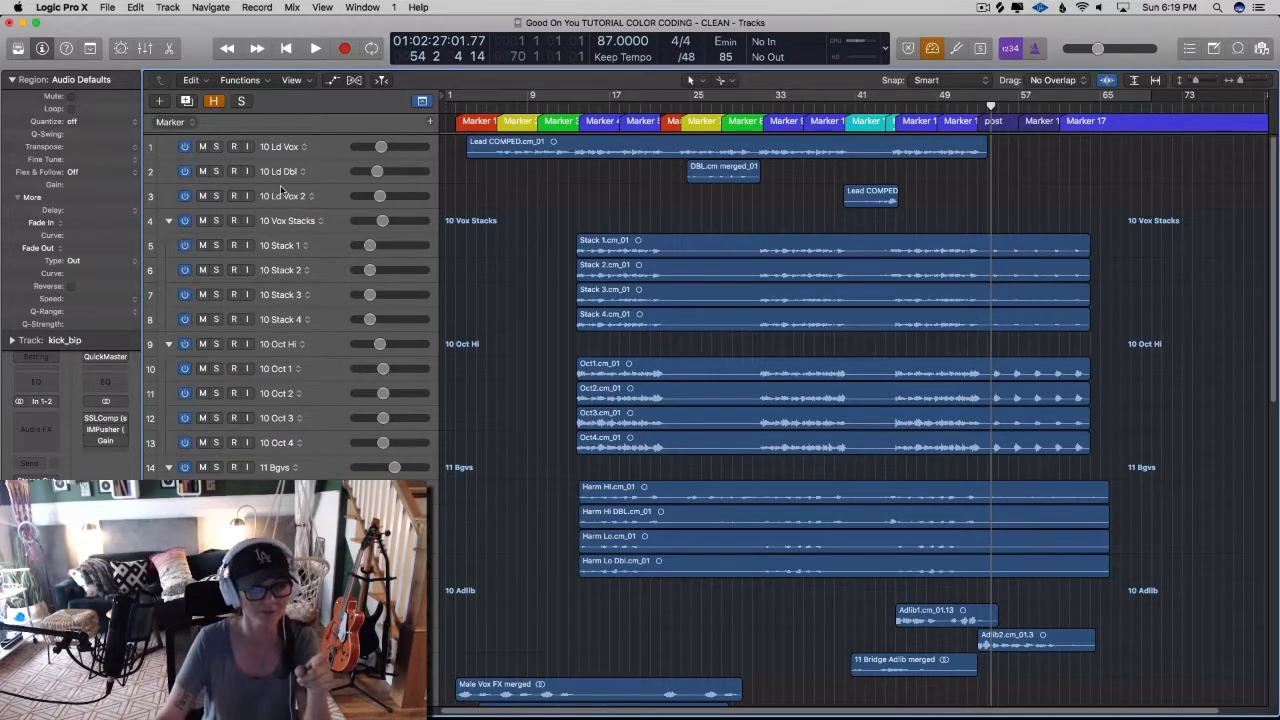
{"action": "scroll", "scroll_direction": "down", "scroll_amount": 3}
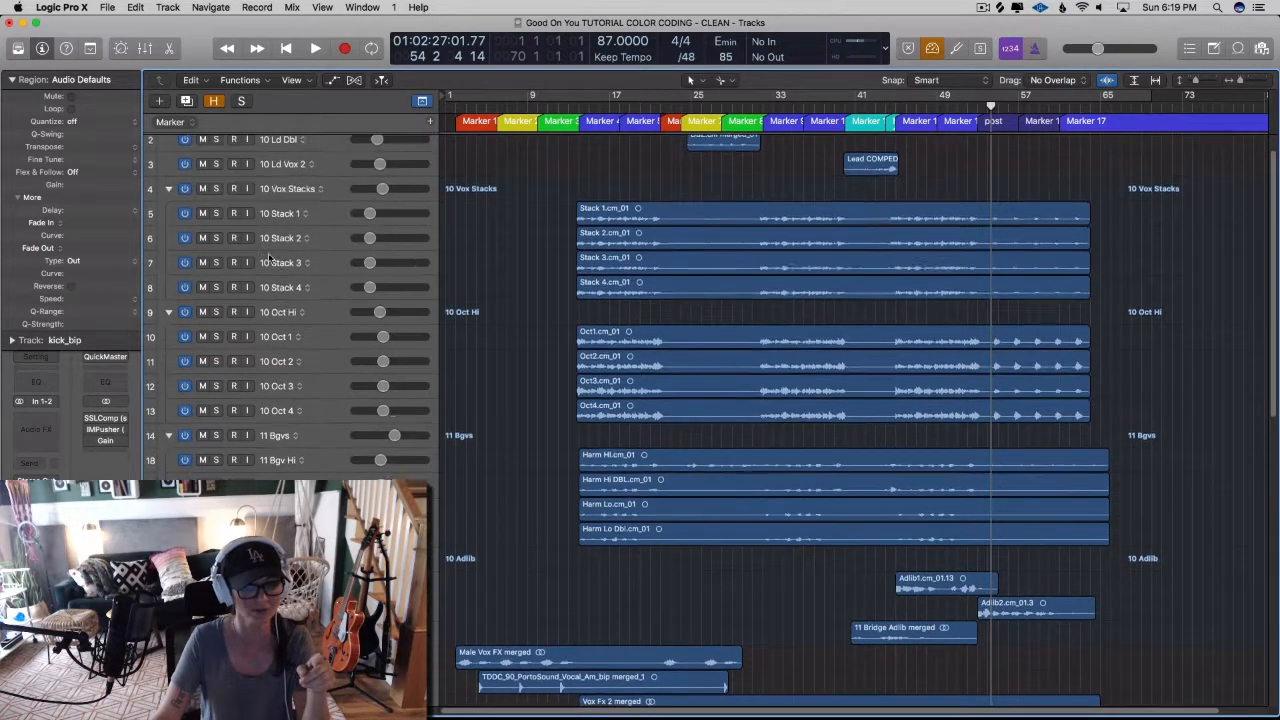
{"action": "scroll", "scroll_direction": "down", "scroll_amount": 3}
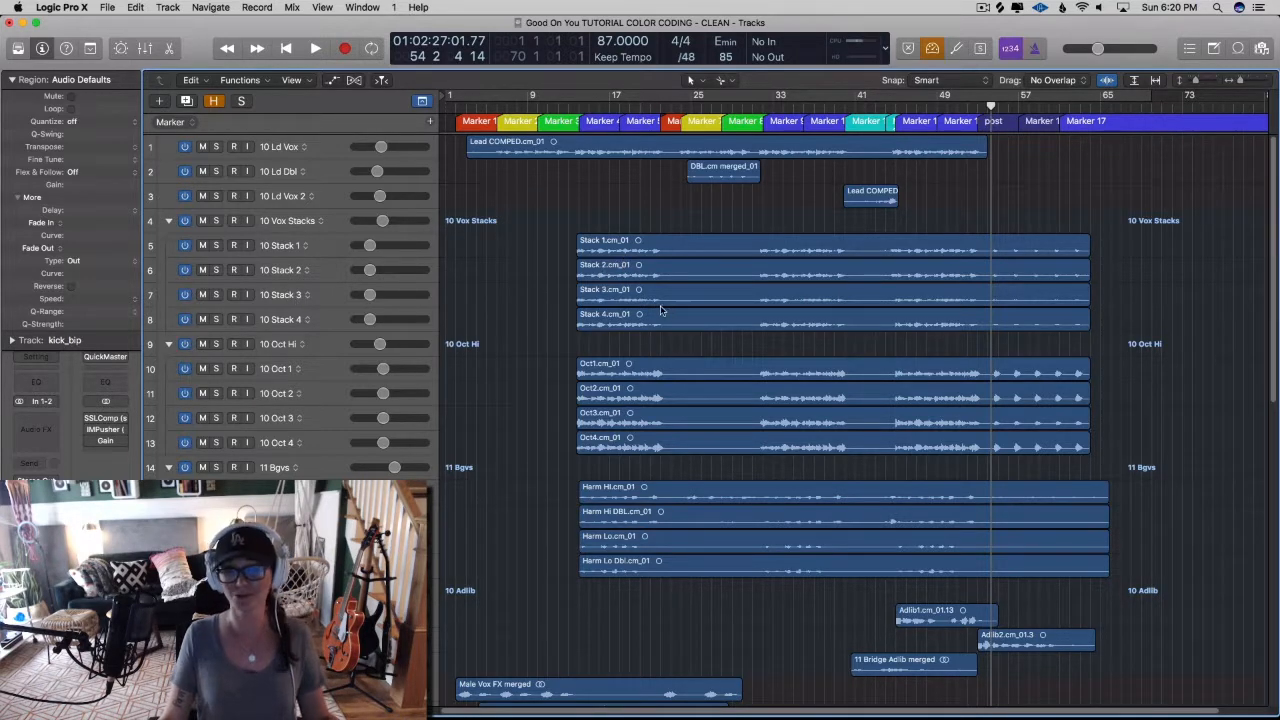
{"action": "mouse_move", "coordinate": [856, 472]}
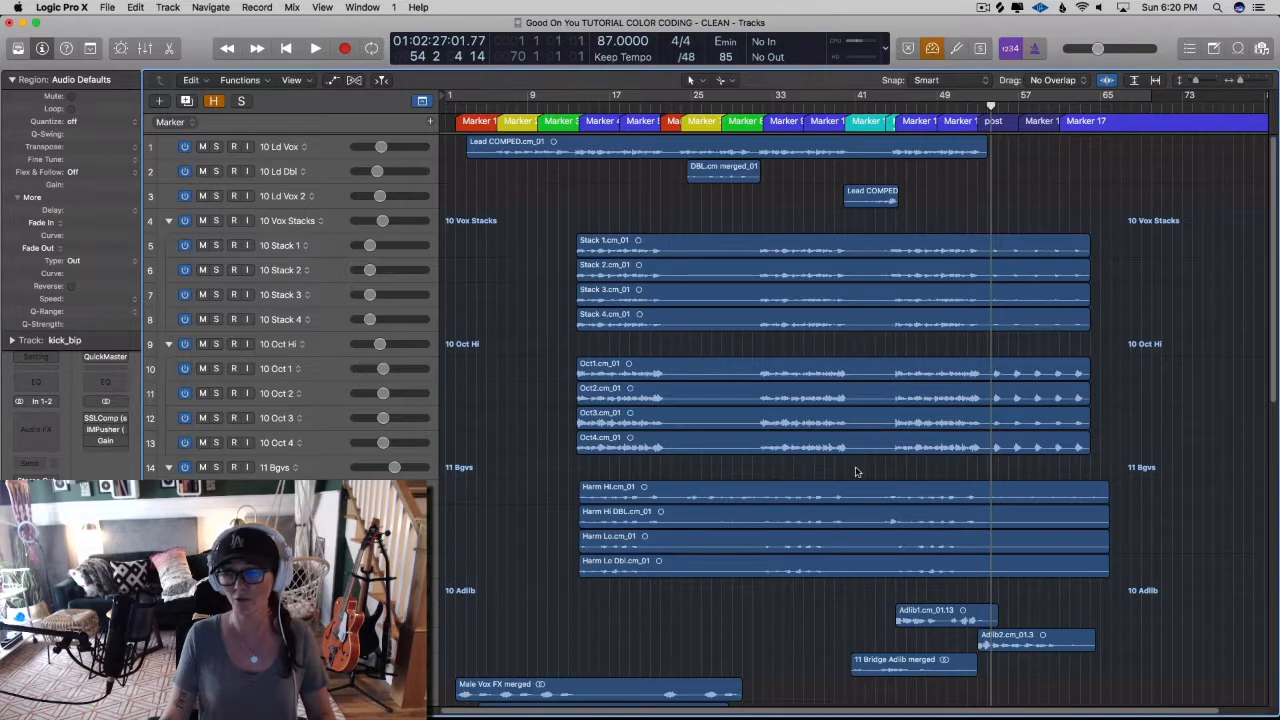
{"action": "mouse_move", "coordinate": [912, 444]}
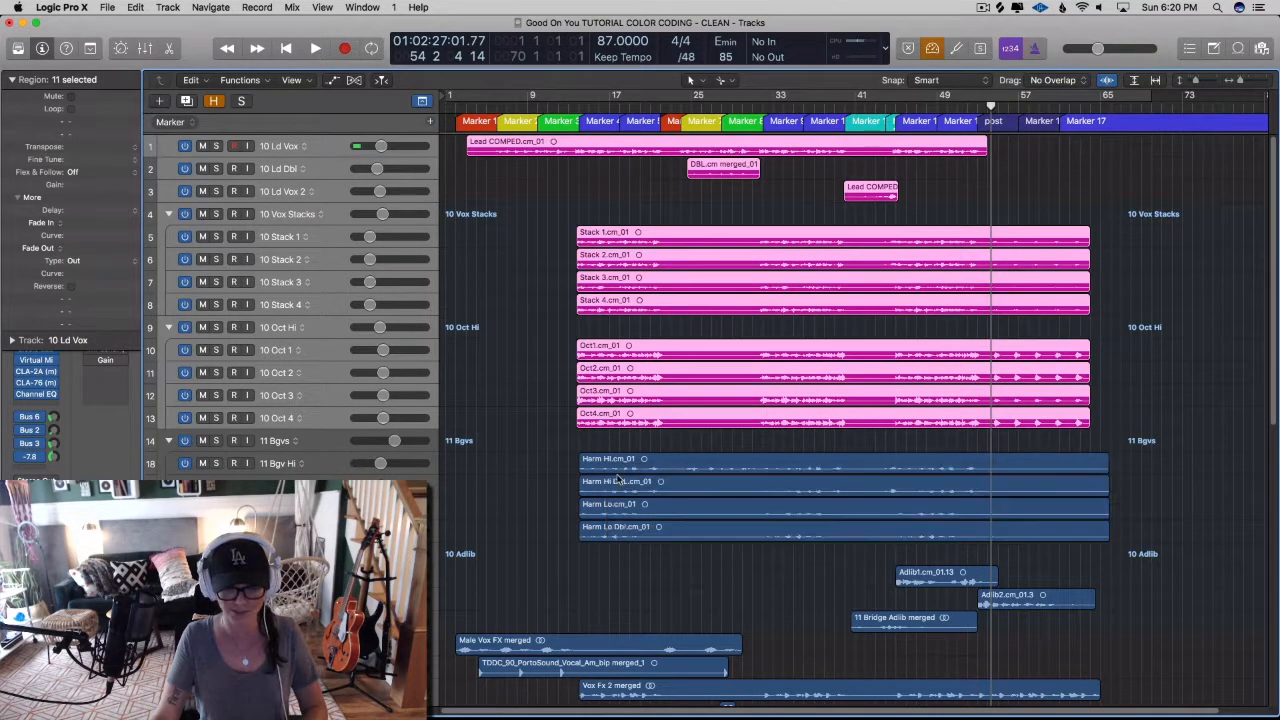
Colour the harmony vocal regions purple and close the colour palette
{"action": "scroll", "scroll_direction": "down", "scroll_amount": 3}
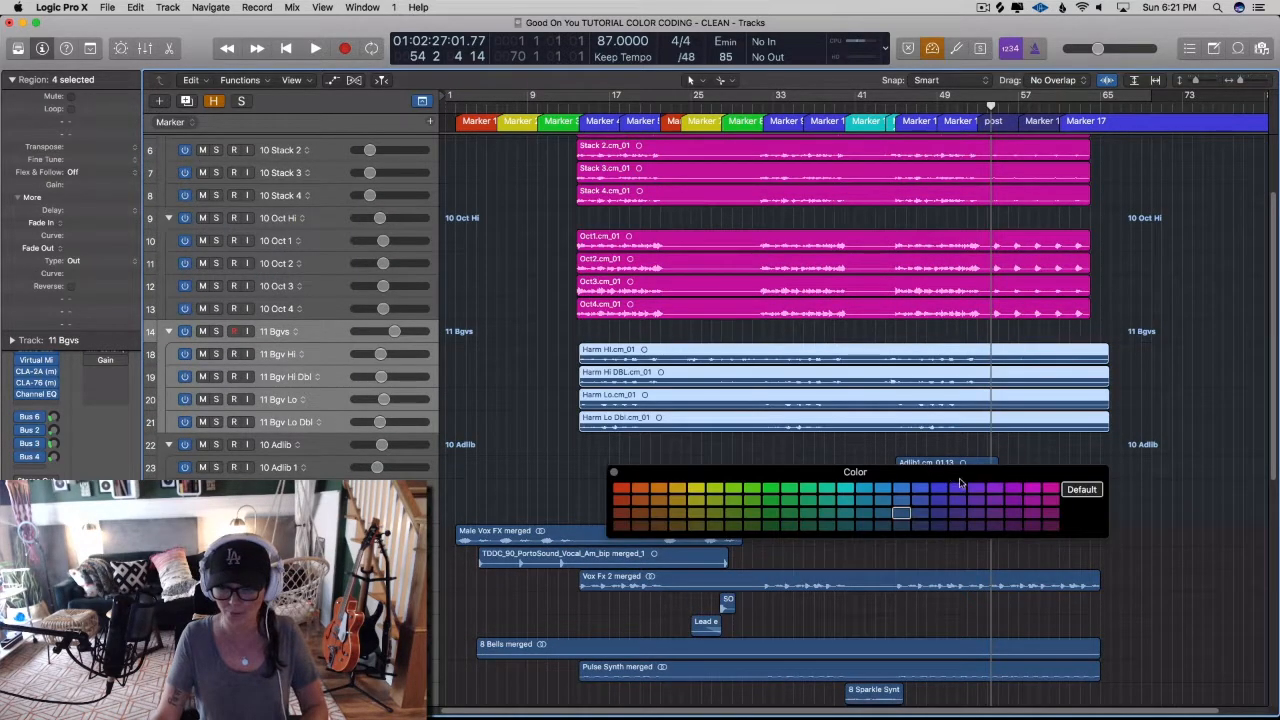
{"action": "left_click", "coordinate": [994, 488]}
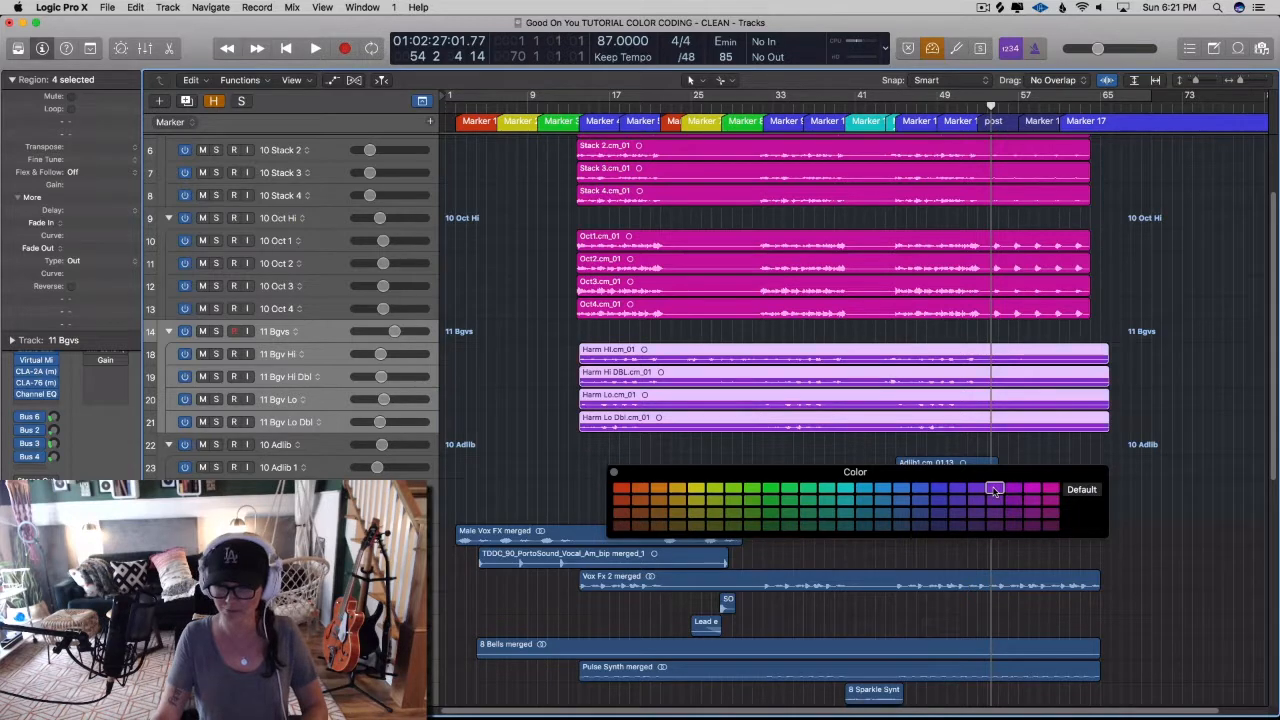
{"action": "left_click", "coordinate": [994, 488]}
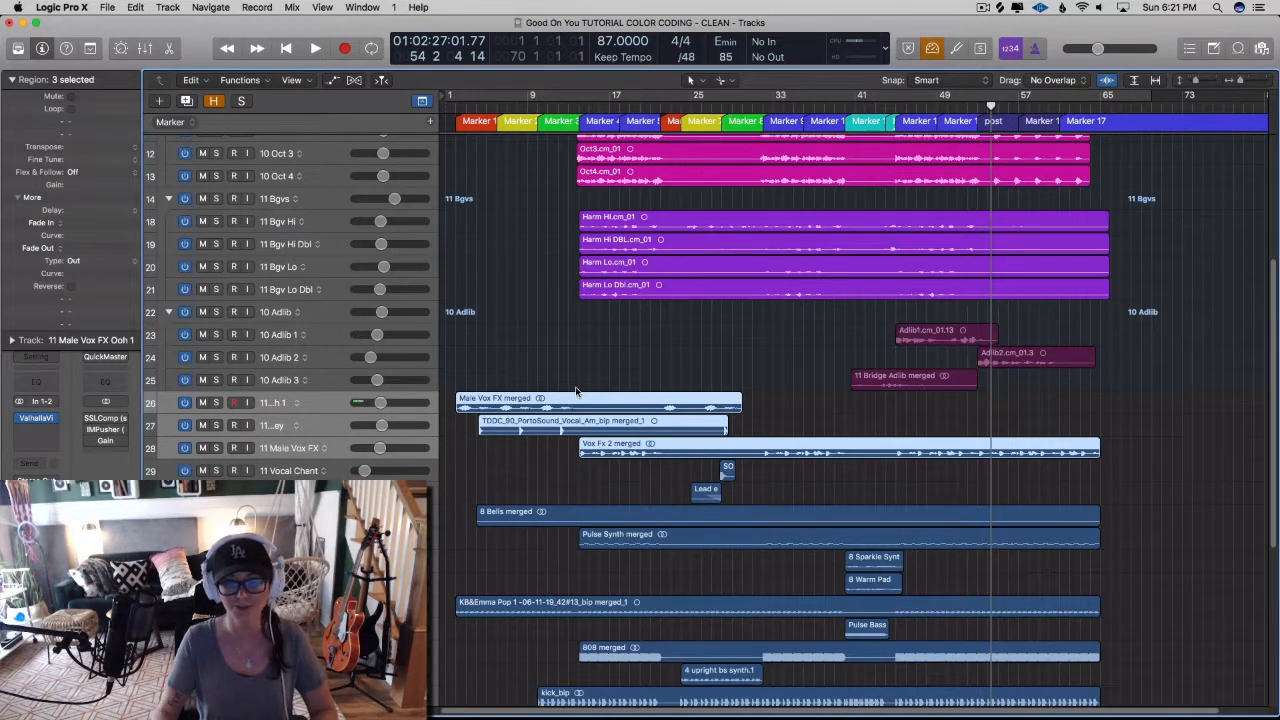
{"action": "mouse_move", "coordinate": [612, 364]}
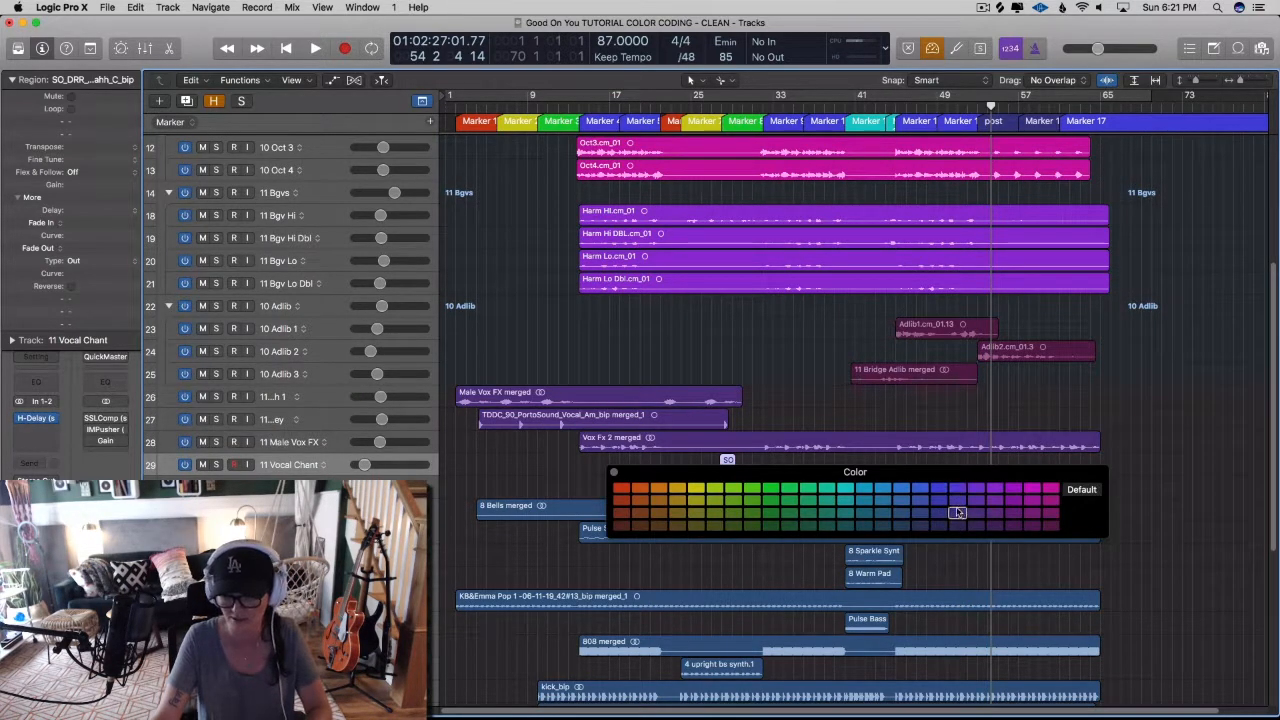
{"action": "left_click", "coordinate": [956, 512]}
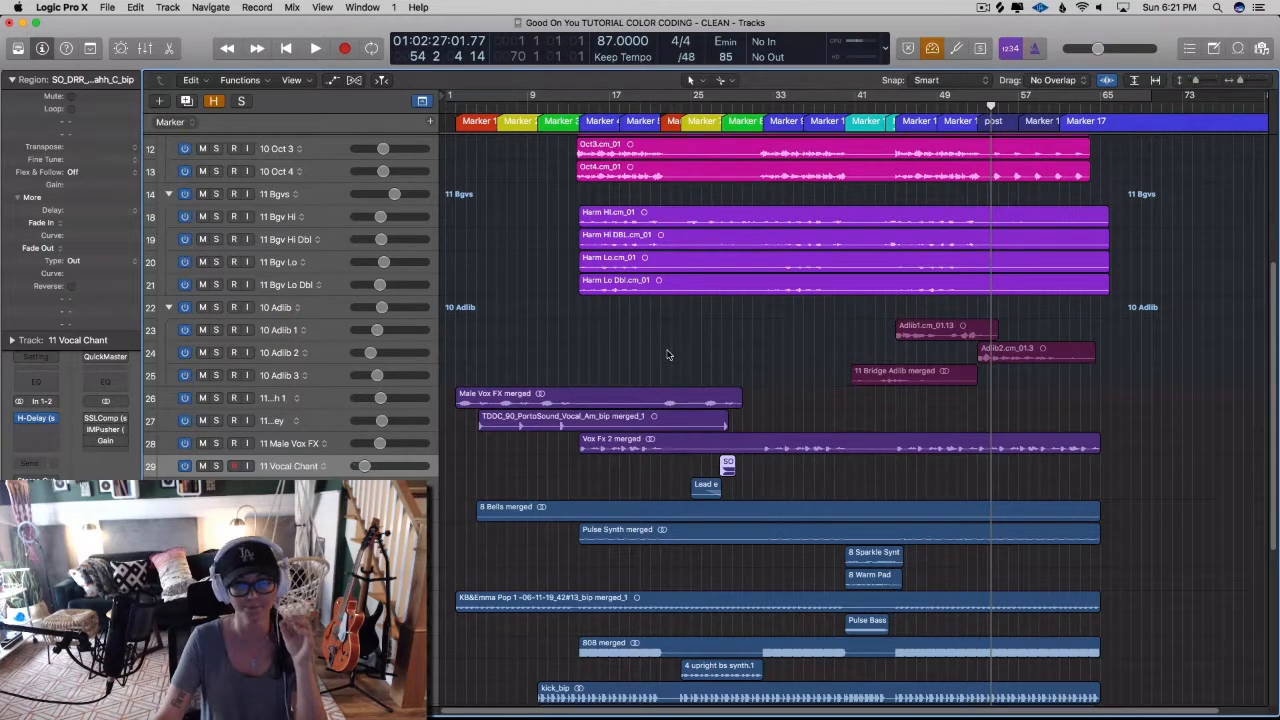
{"action": "mouse_move", "coordinate": [672, 328]}
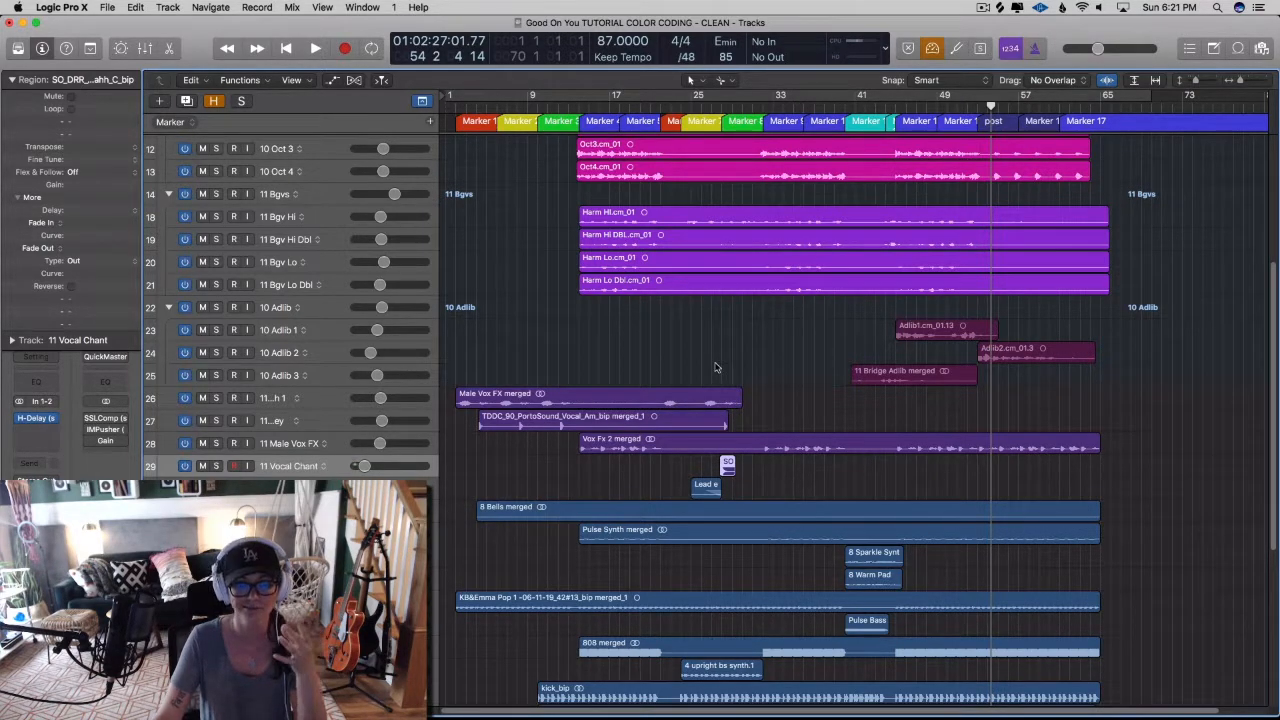
{"action": "scroll", "scroll_direction": "down", "scroll_amount": 3}
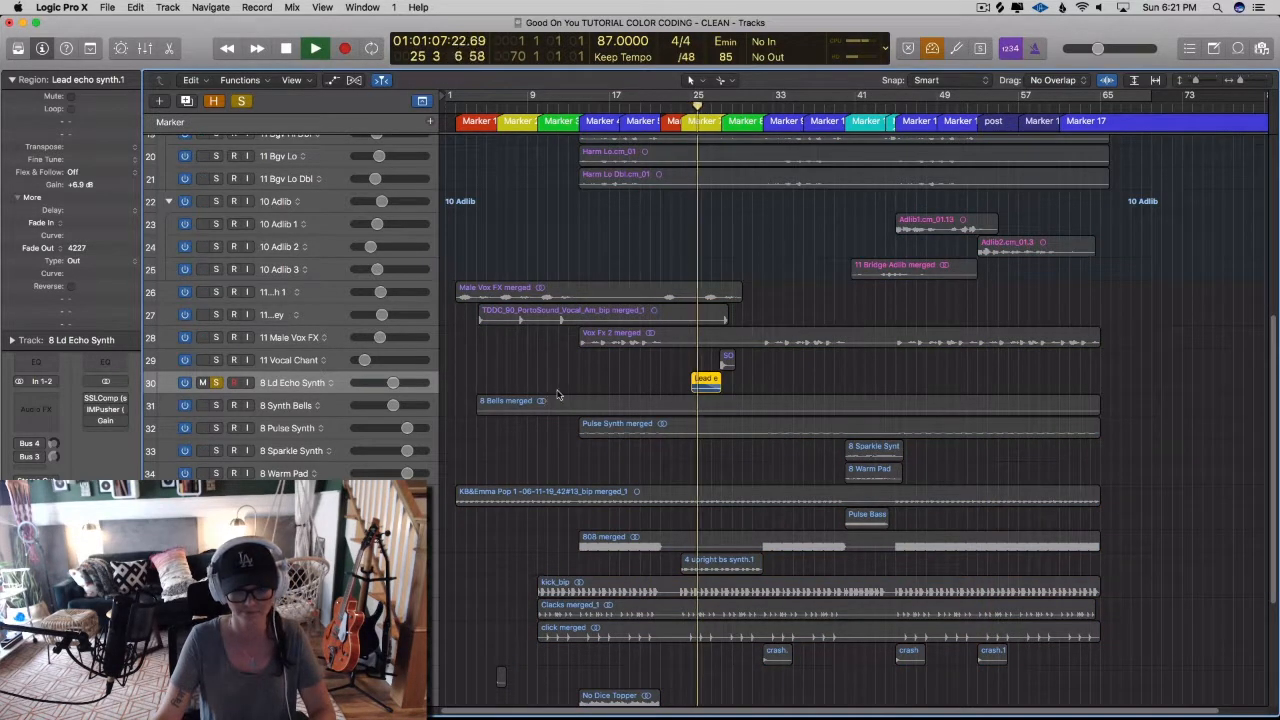
Colour the lead echo and Bells synth regions teal
{"action": "left_click", "coordinate": [284, 48]}
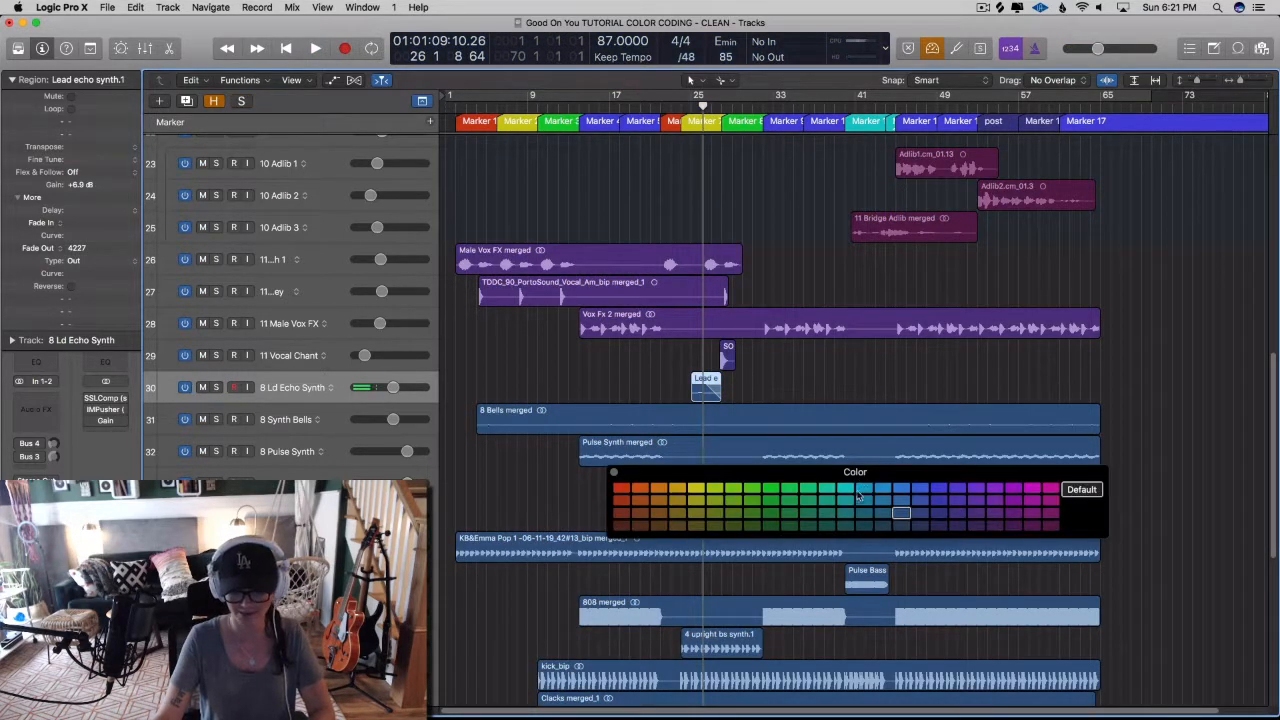
{"action": "left_click", "coordinate": [844, 488]}
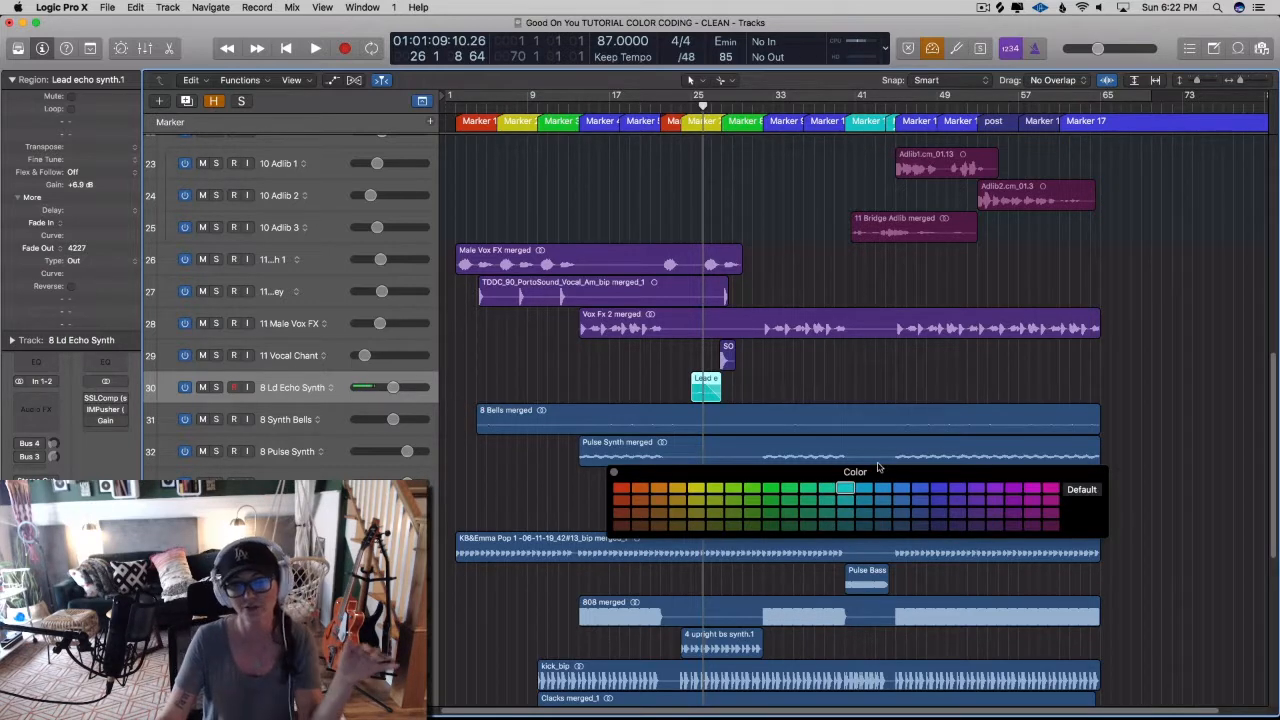
{"action": "mouse_move", "coordinate": [684, 436]}
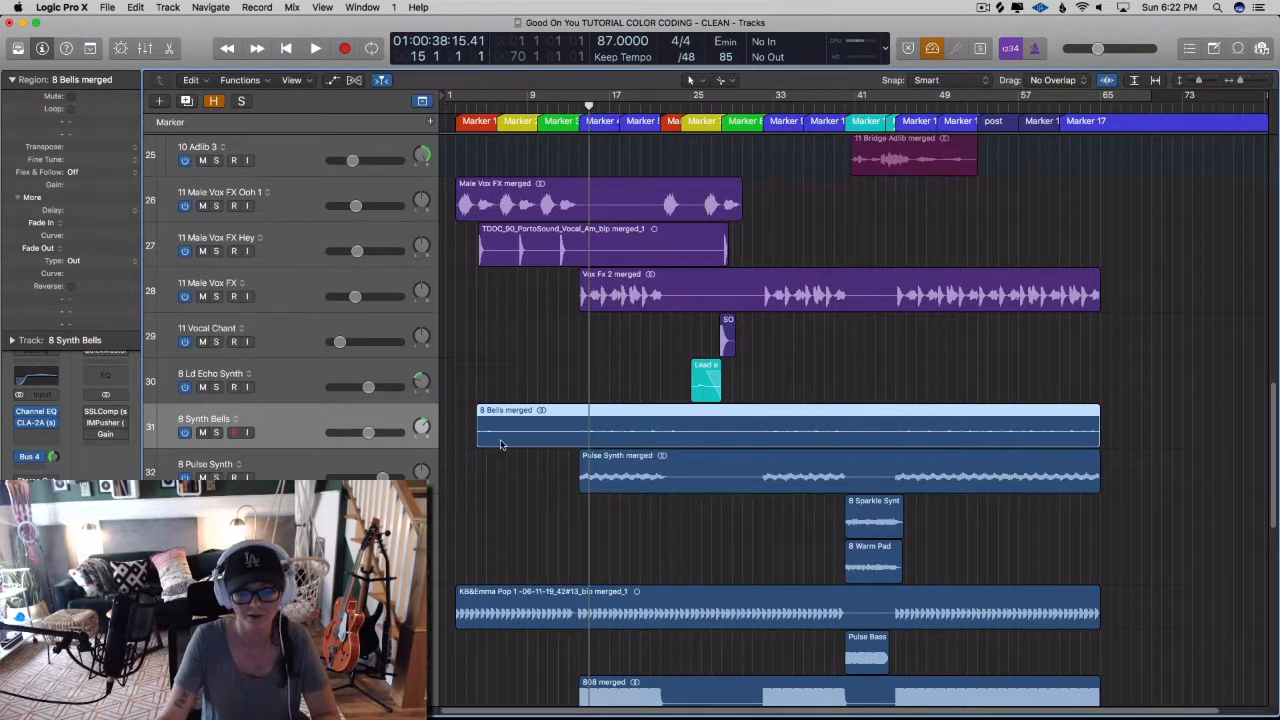
{"action": "left_click", "coordinate": [216, 432]}
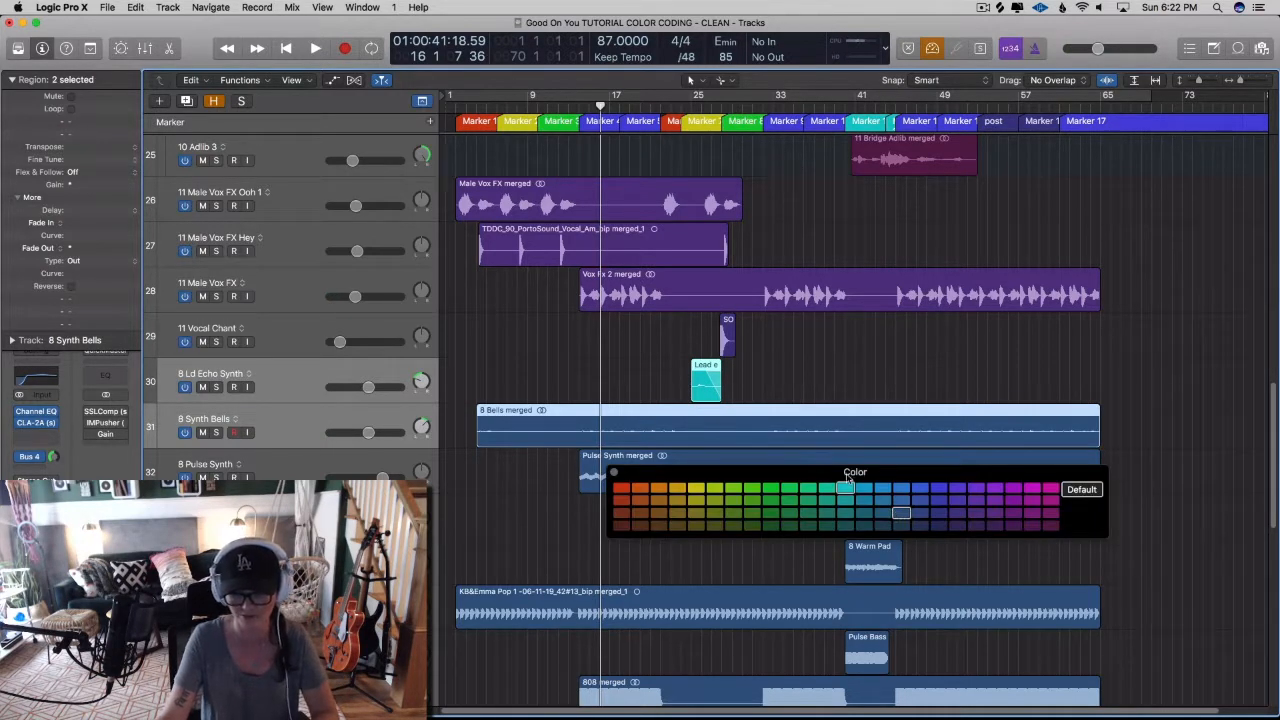
{"action": "left_click", "coordinate": [844, 488]}
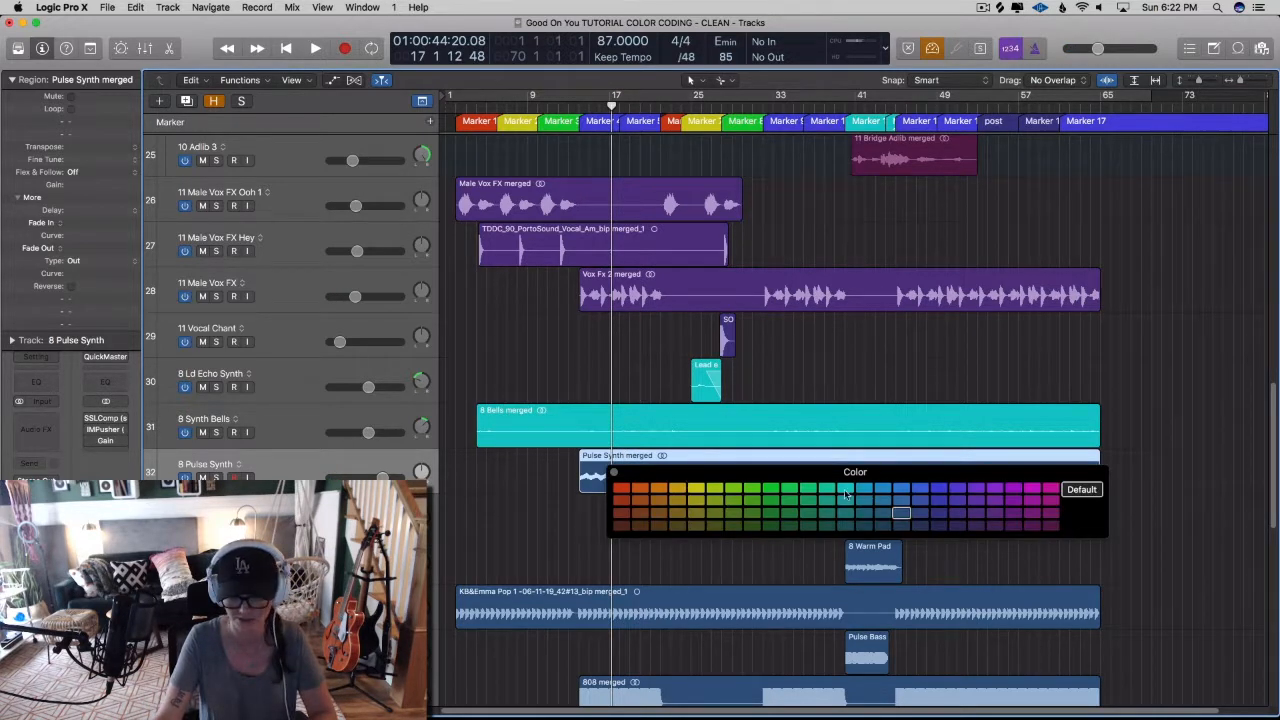
Colour the pulse, Sparkle Synth and Warm Pad regions the same teal
{"action": "left_click", "coordinate": [844, 500]}
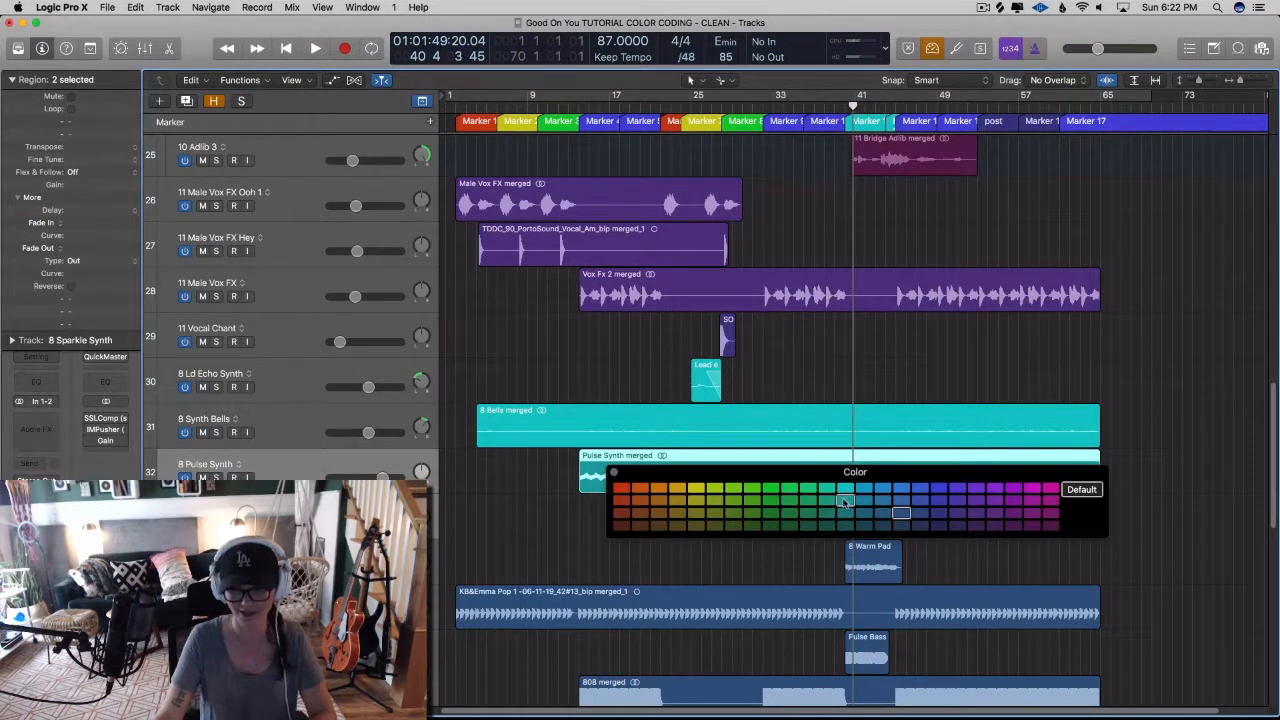
{"action": "left_click", "coordinate": [844, 502]}
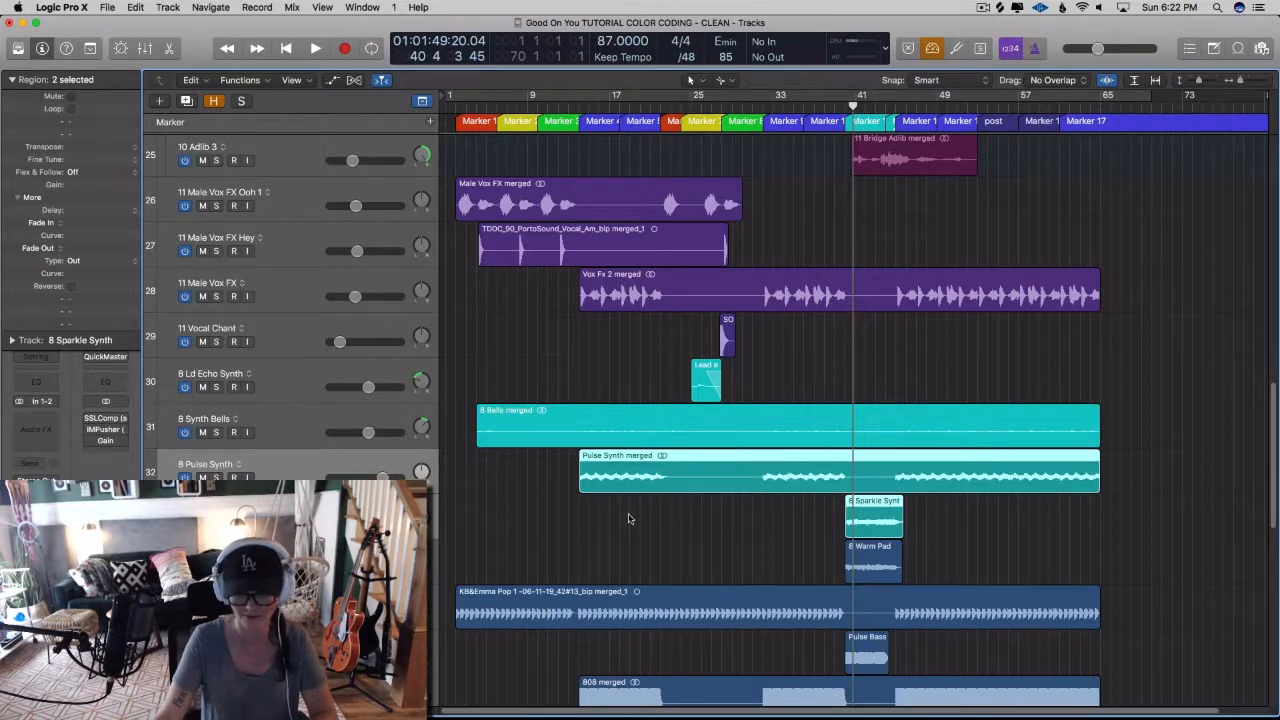
{"action": "left_click", "coordinate": [872, 556]}
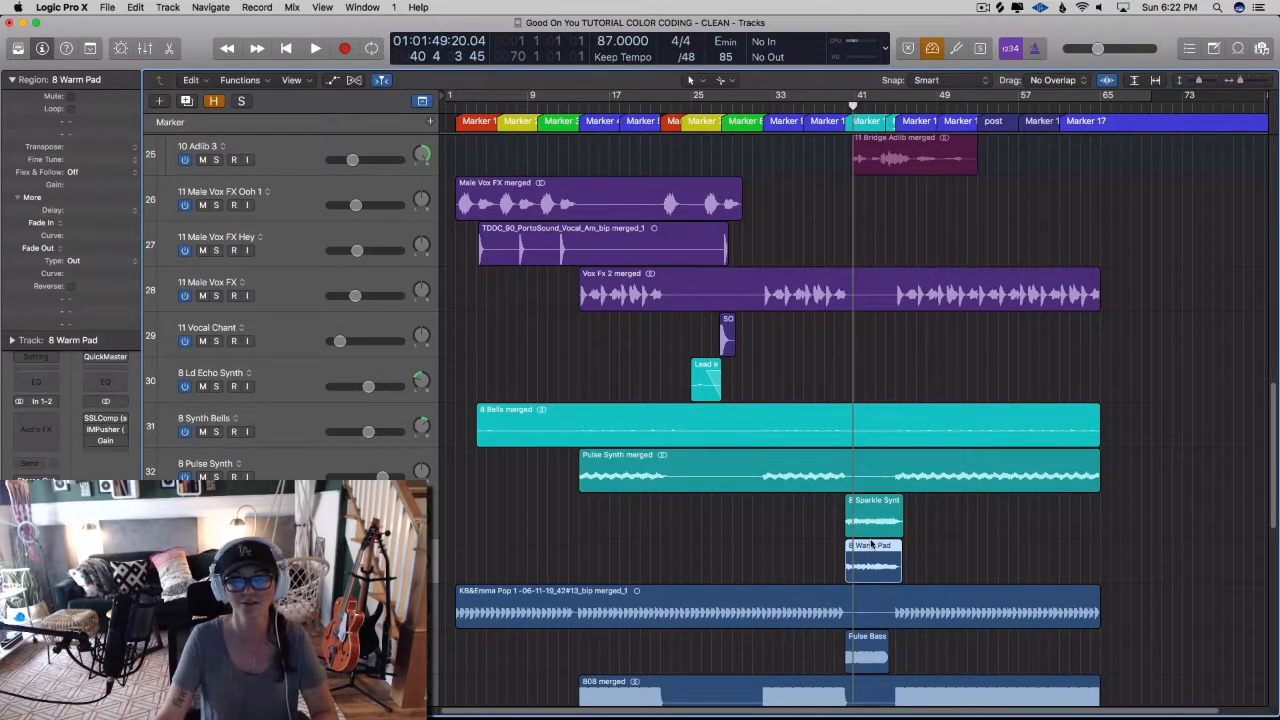
{"action": "left_click", "coordinate": [872, 556]}
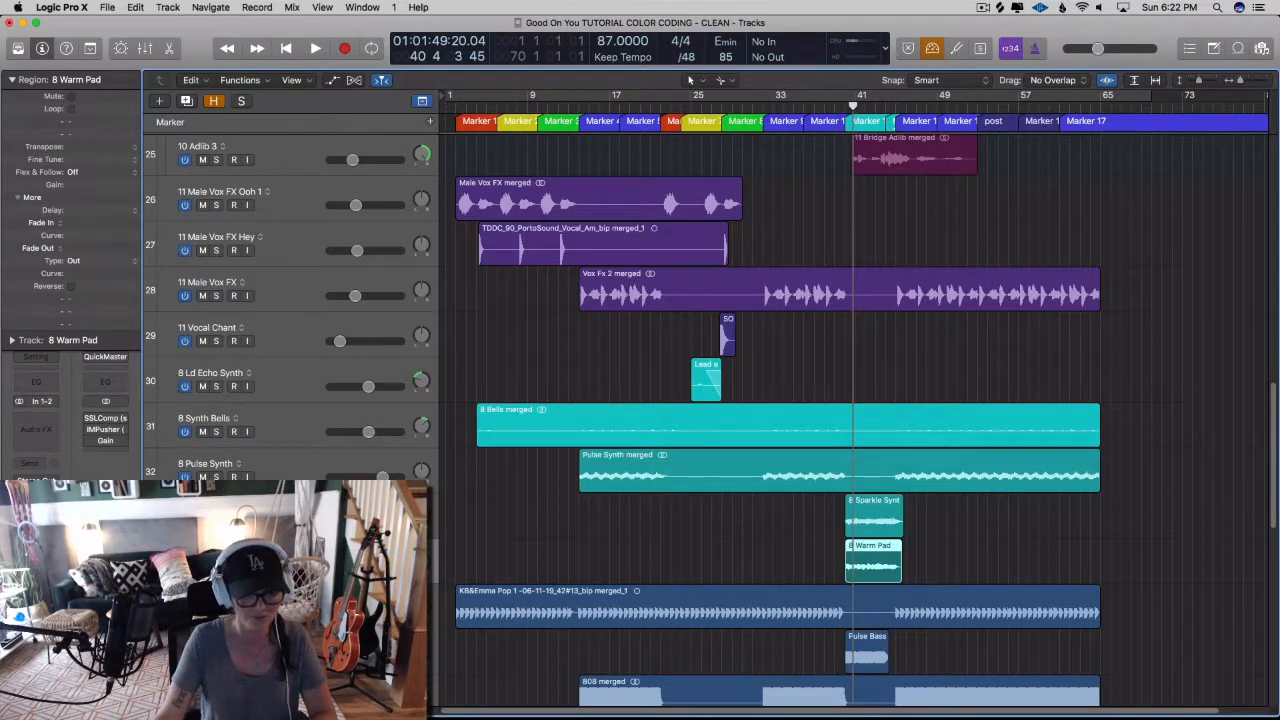
Colour the bass regions green and start selecting the drum regions
{"action": "left_click", "coordinate": [770, 488]}
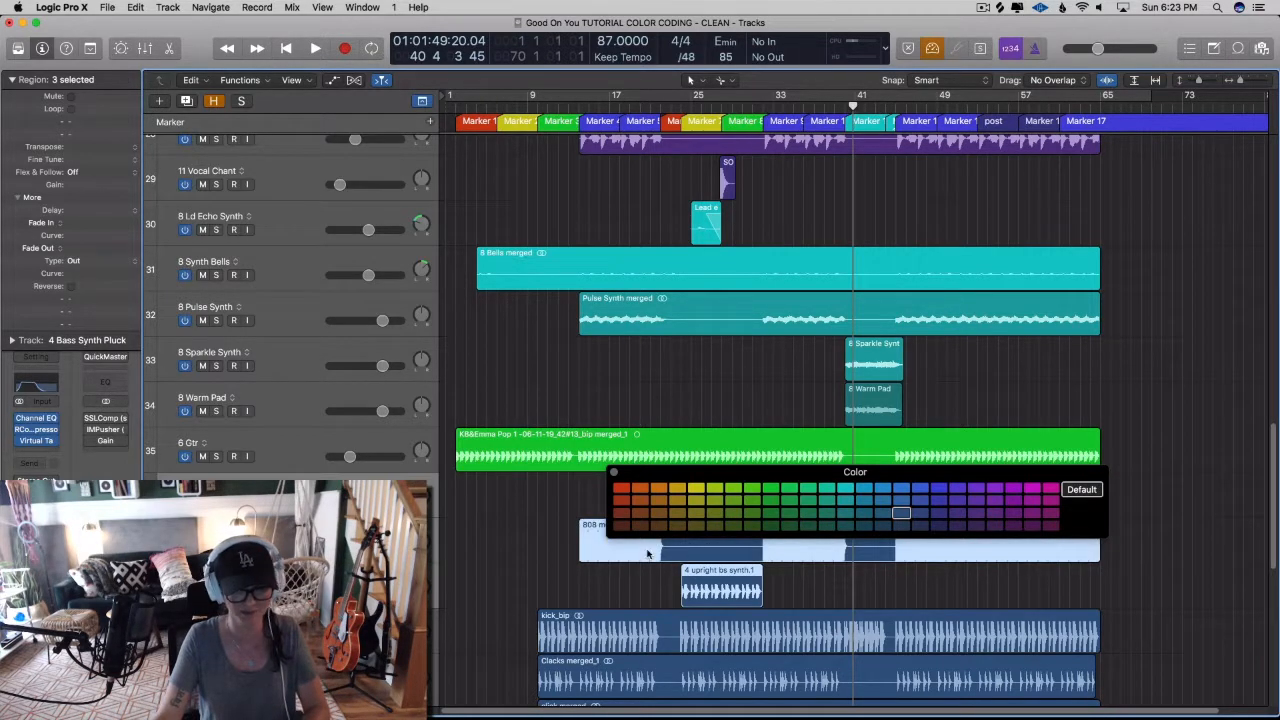
{"action": "left_click", "coordinate": [788, 524]}
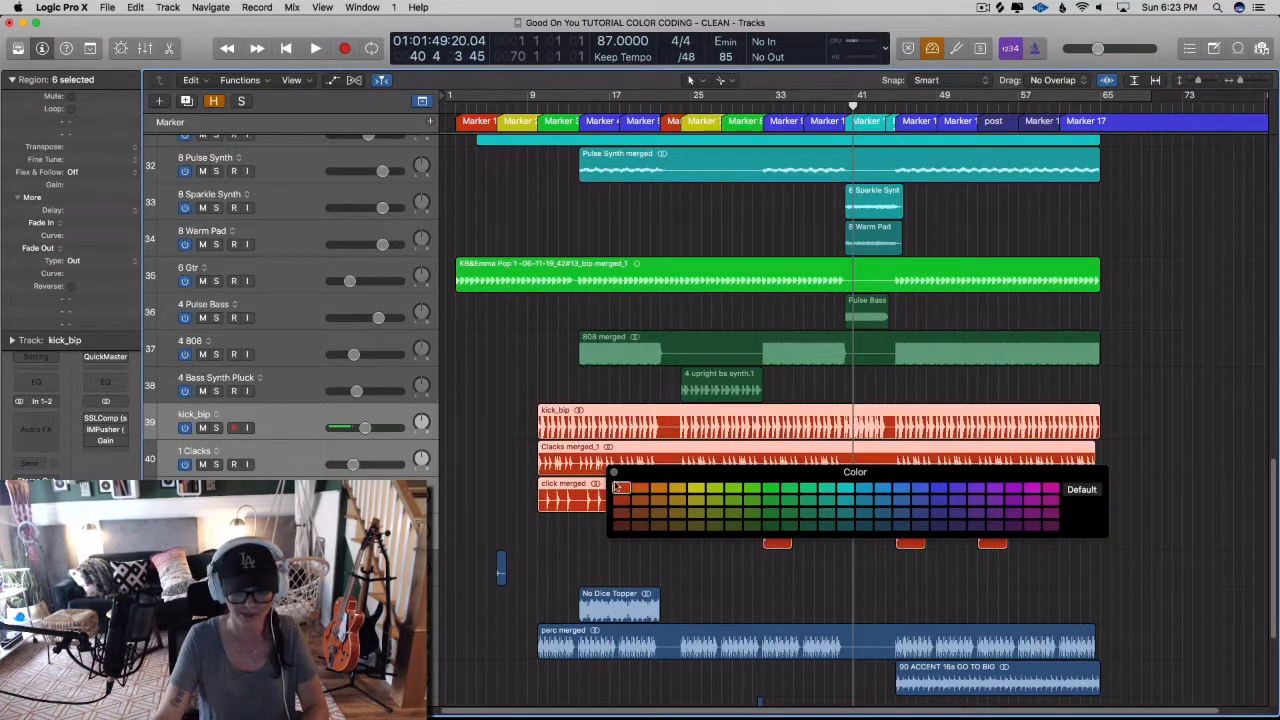
{"action": "left_click", "coordinate": [900, 512]}
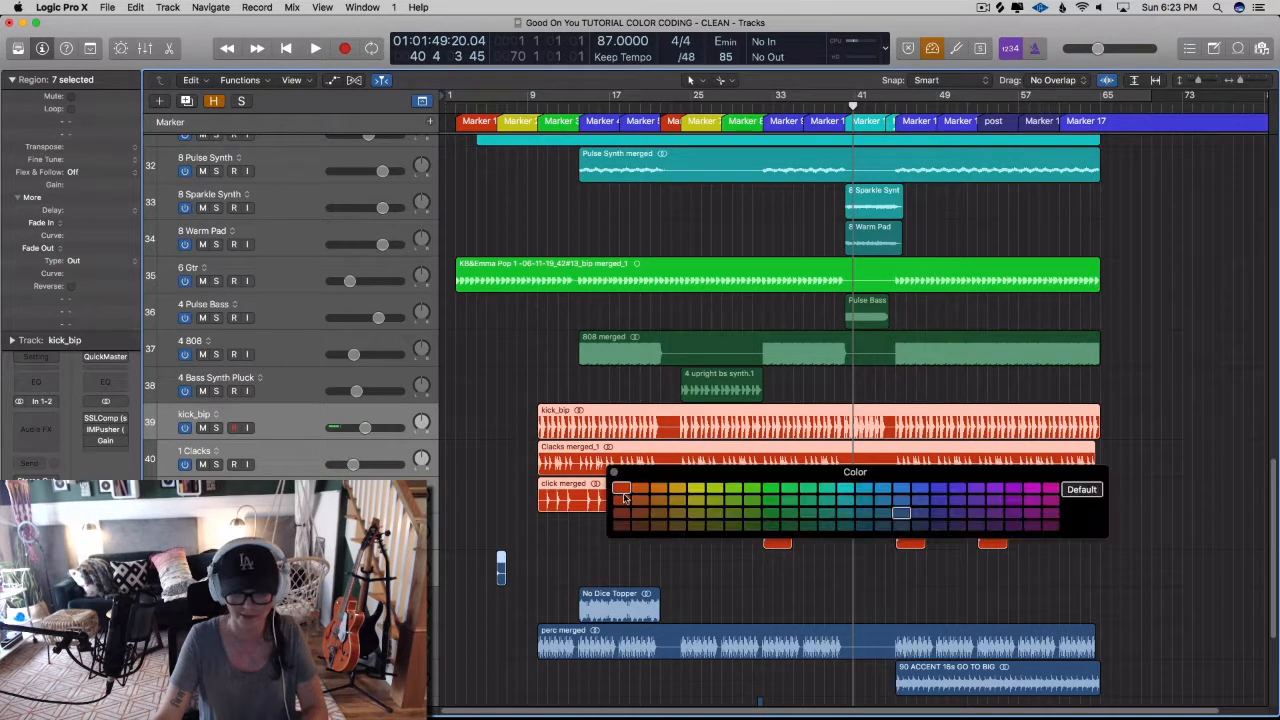
{"action": "scroll", "scroll_direction": "down", "scroll_amount": 3}
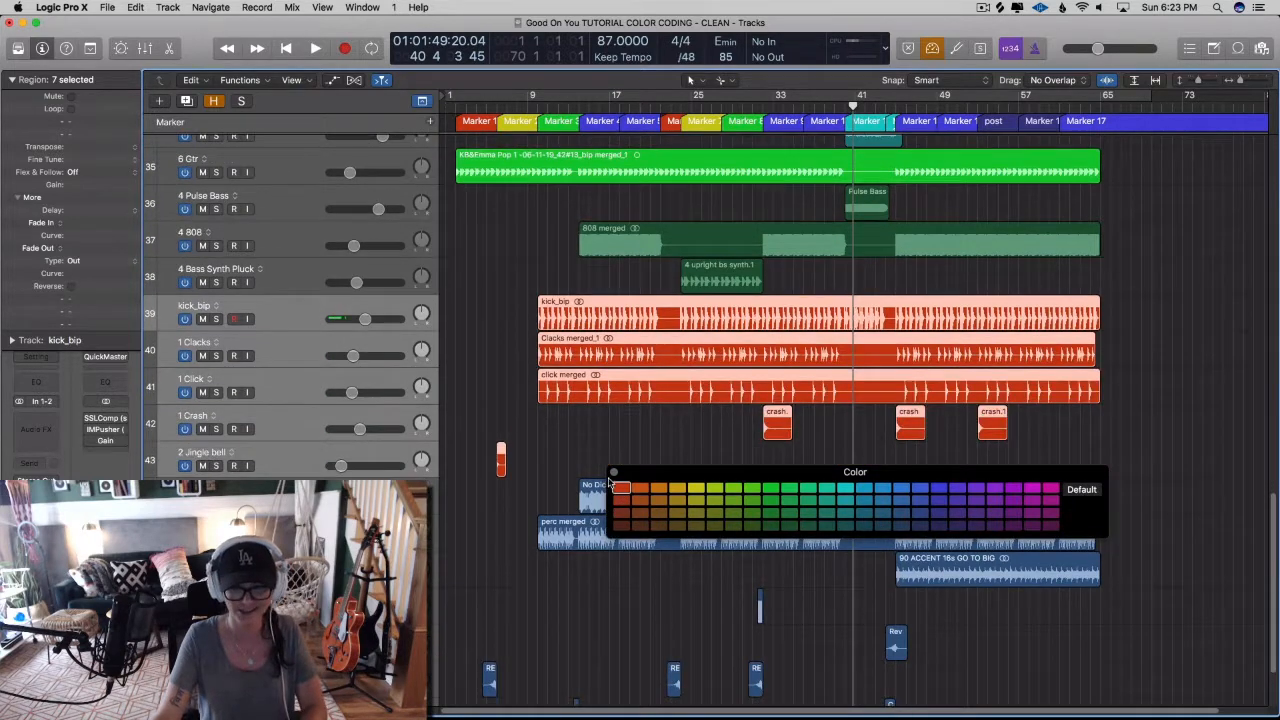
Colour the percussion regions orange and close the Preferences window
{"action": "left_click", "coordinate": [628, 488]}
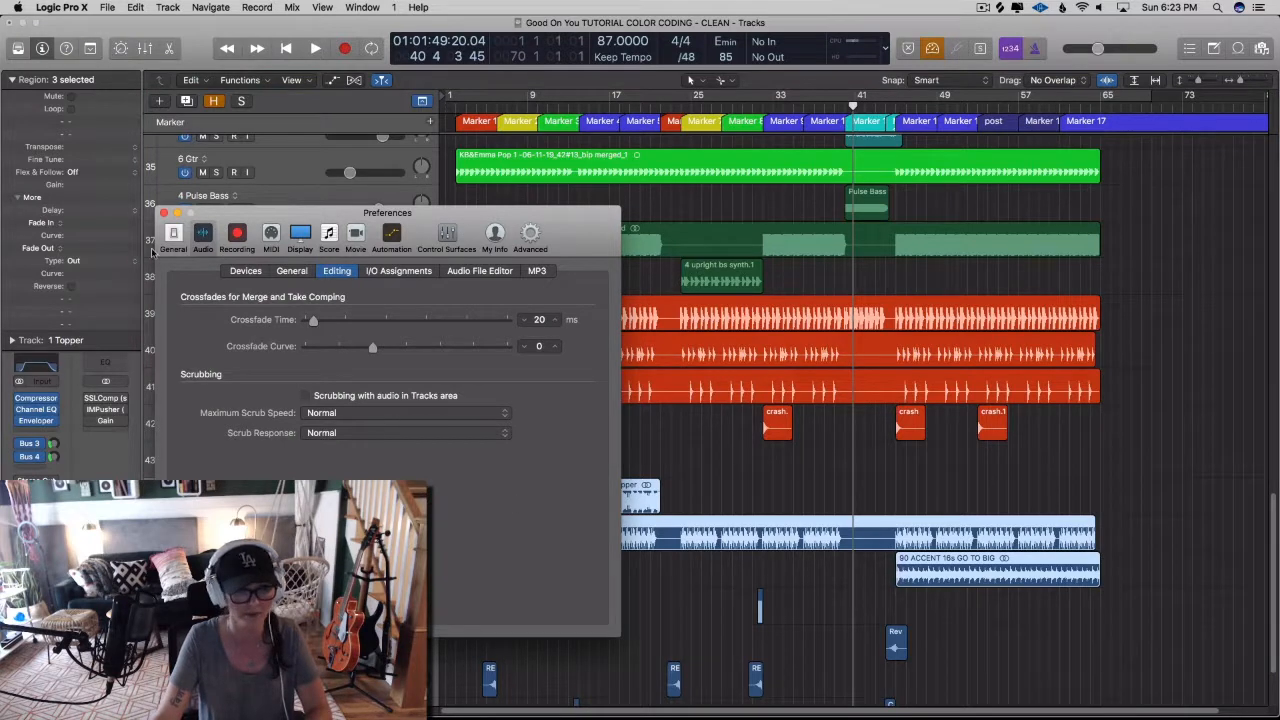
{"action": "left_click", "coordinate": [164, 212]}
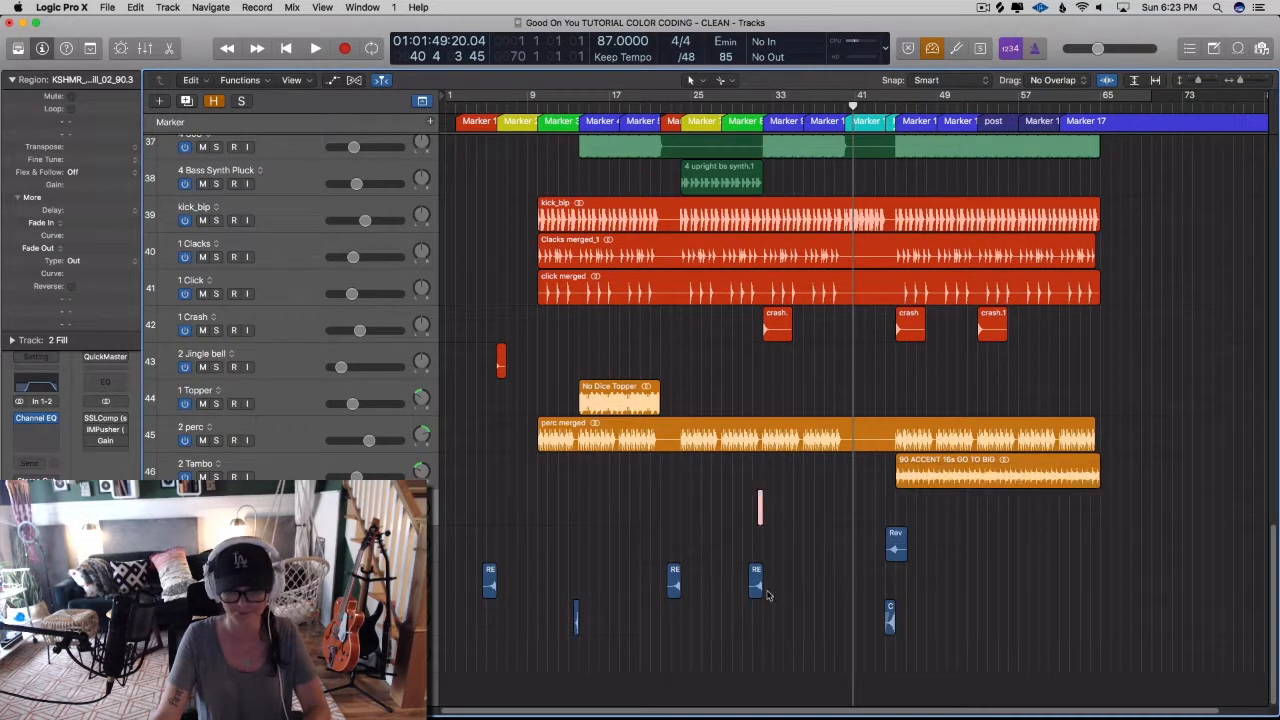
Select the small fill regions to give them their group colour
{"action": "left_click", "coordinate": [896, 544]}
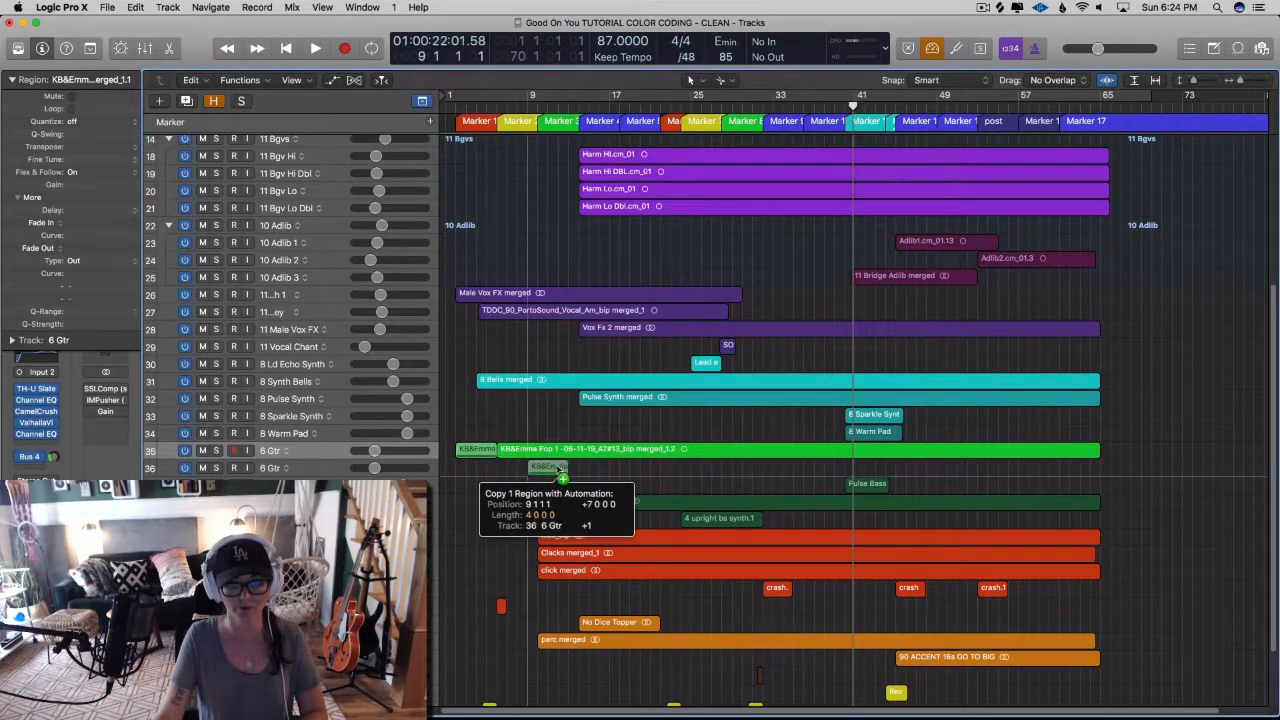
Option-drag the short green bass region to copy it a few bars later
{"action": "left_click_drag", "start_coordinate": [544, 468], "coordinate": [650, 468]}
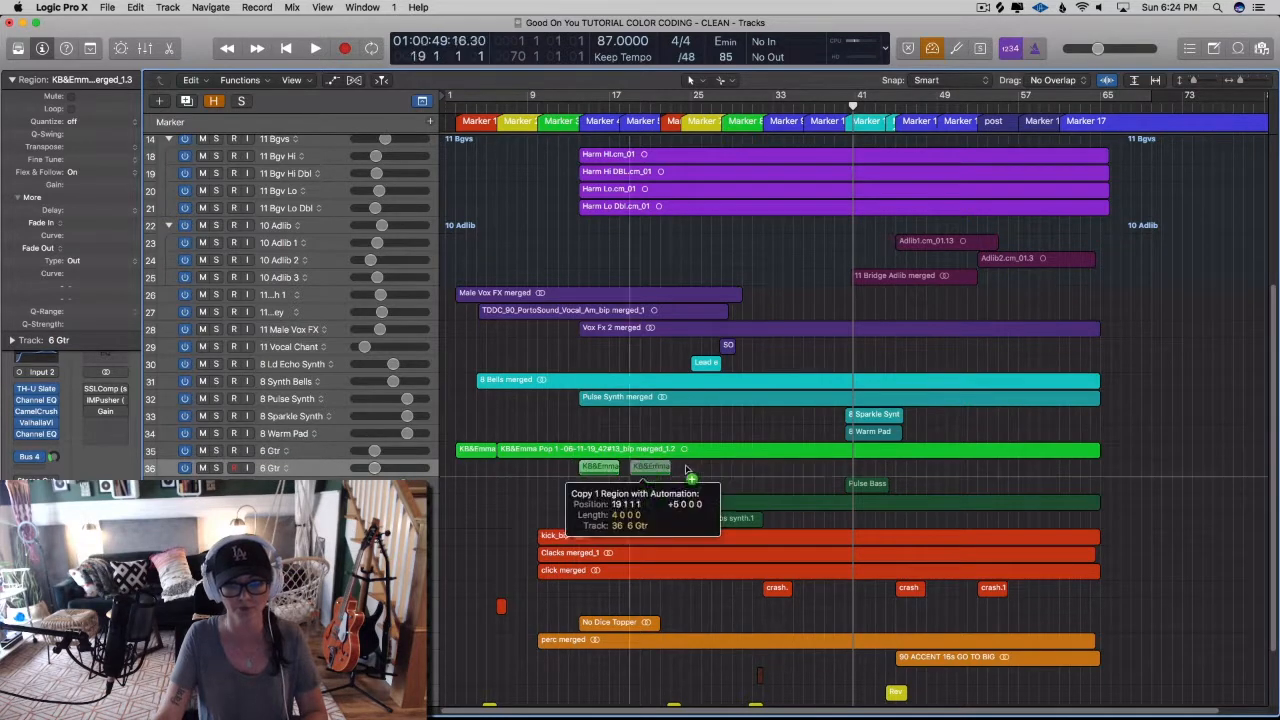